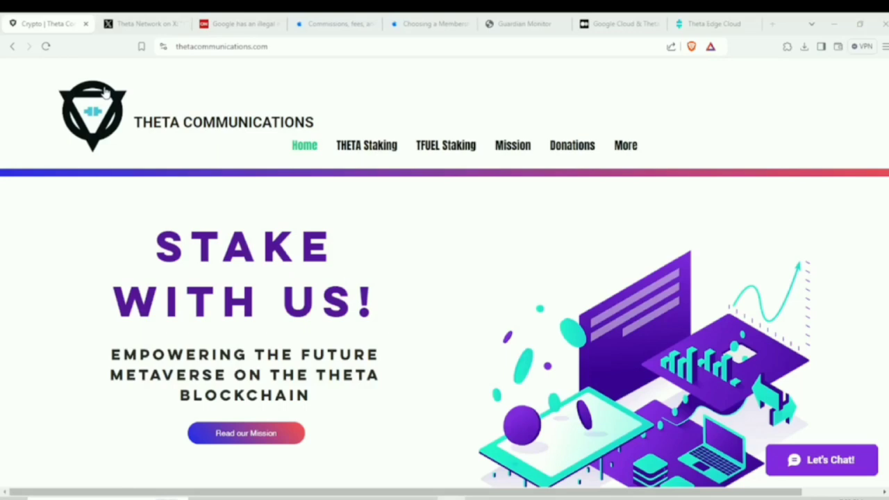
mouse_move(150, 163)
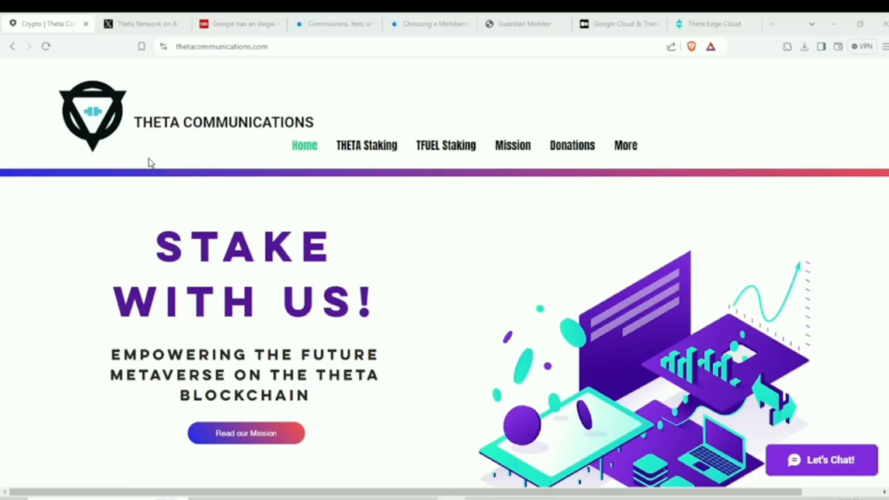
mouse_move(244, 151)
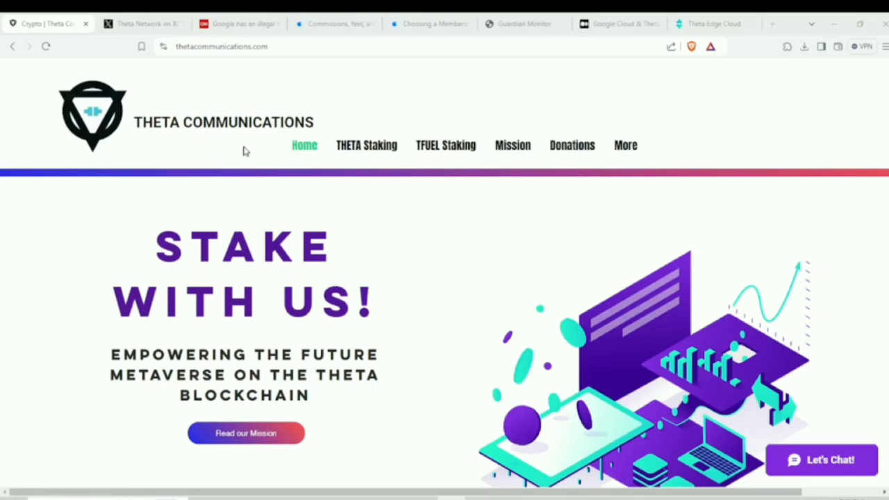
mouse_move(246, 129)
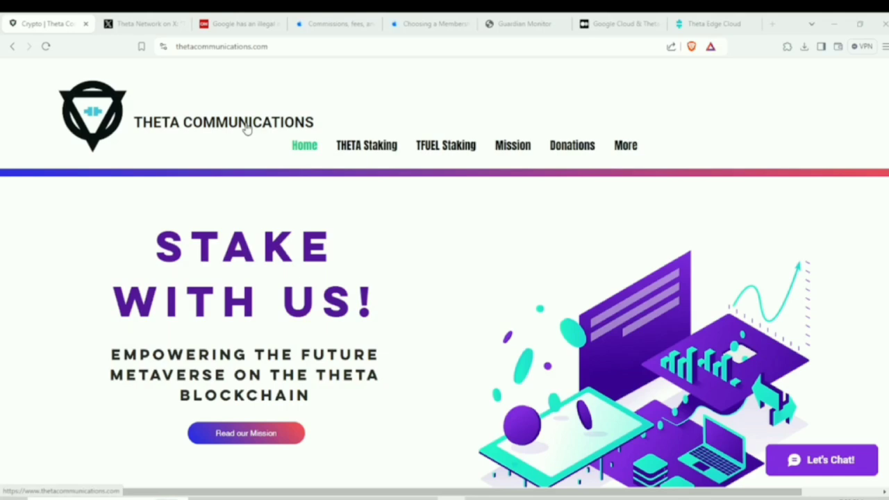
mouse_move(336, 169)
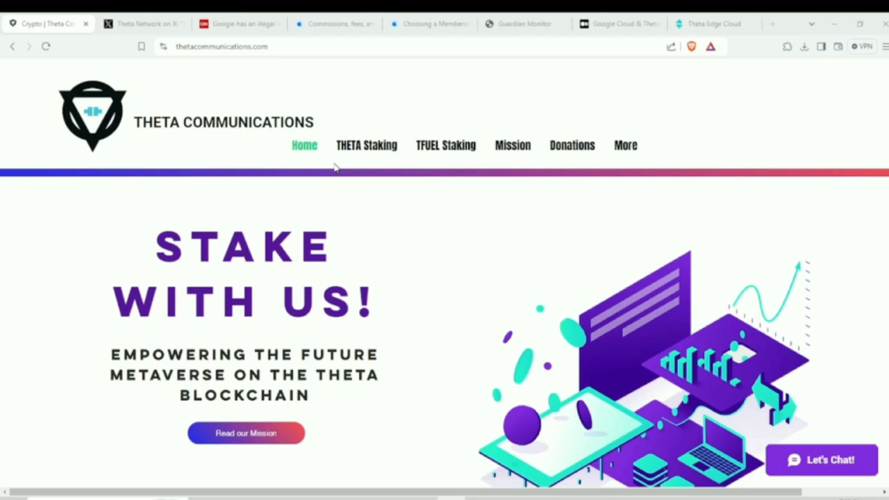
mouse_move(250, 188)
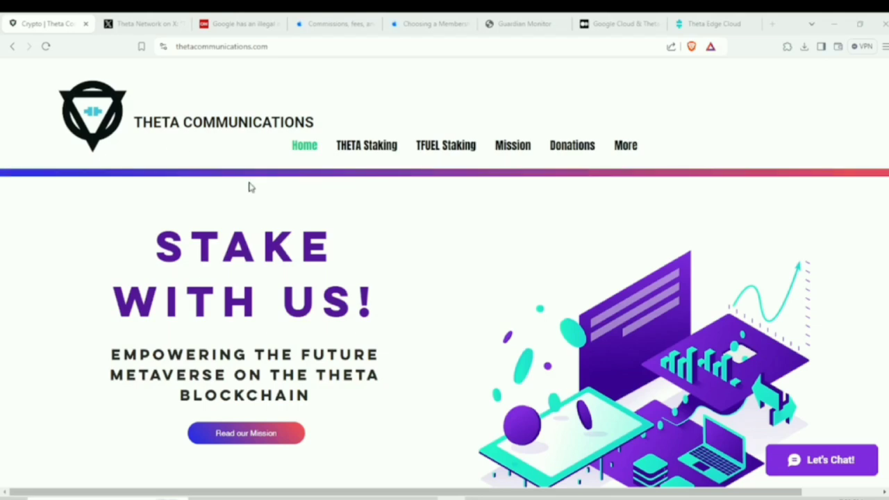
mouse_move(366, 145)
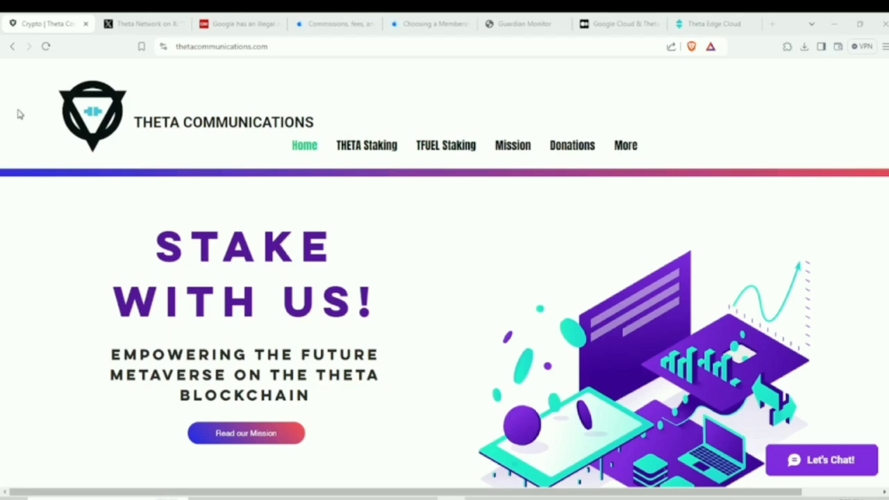
mouse_move(186, 93)
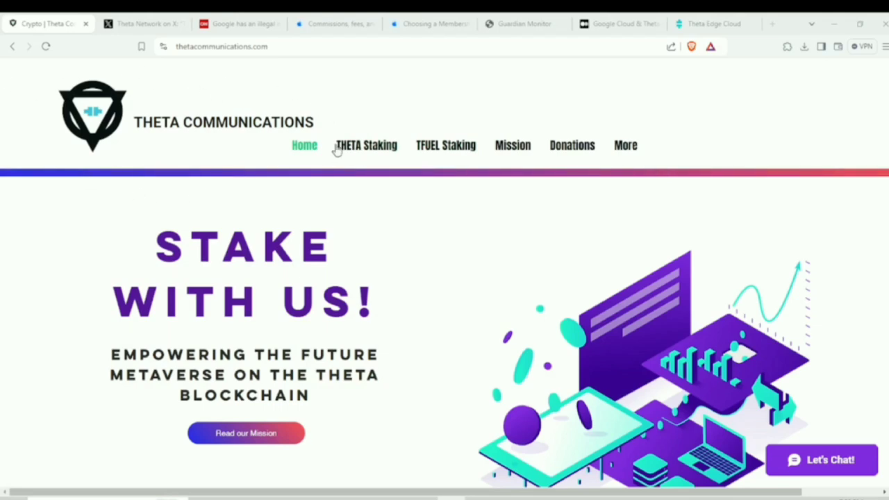
mouse_move(76, 214)
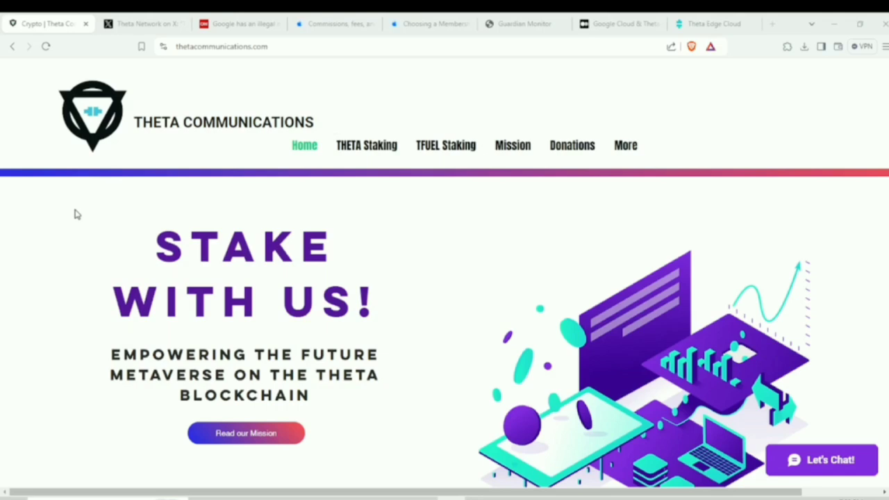
mouse_move(73, 198)
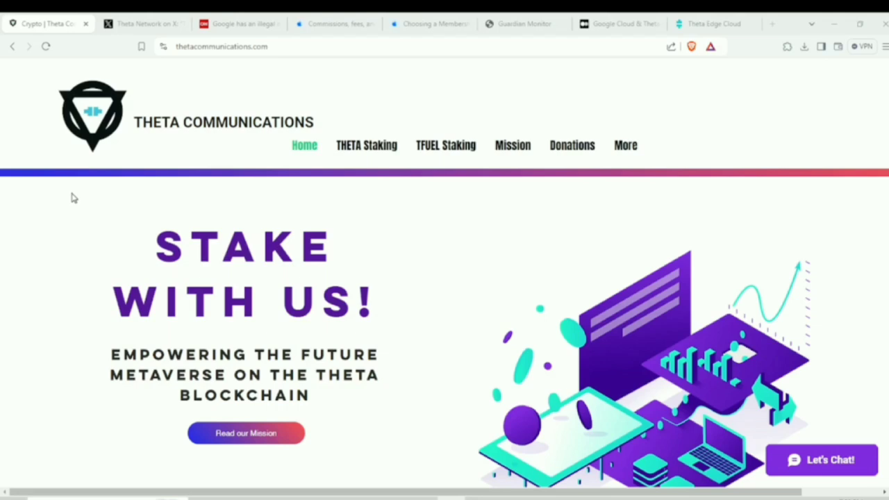
mouse_move(191, 219)
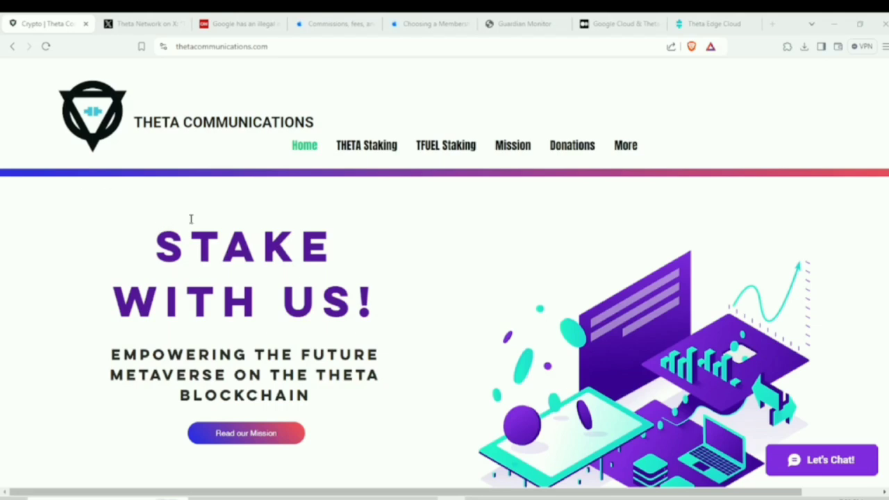
Switch from the Theta Communications homepage to Theta Network's X post about its U.S. patent.
left_click(143, 23)
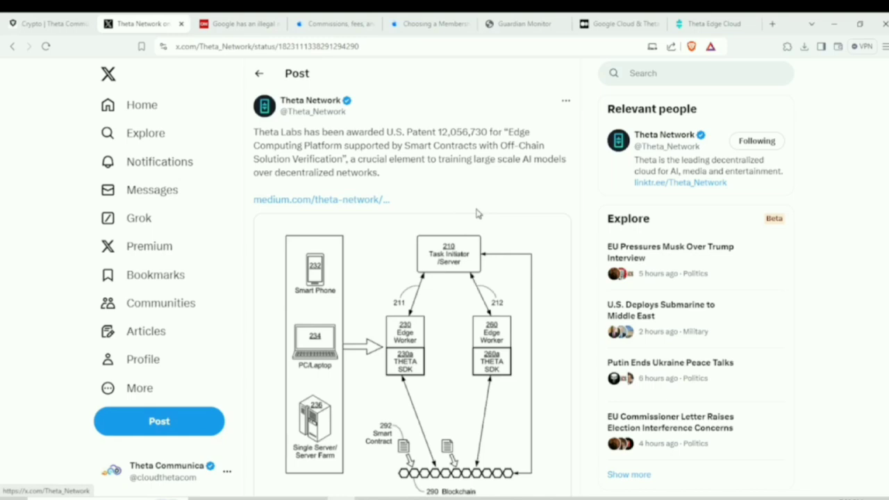
mouse_move(371, 117)
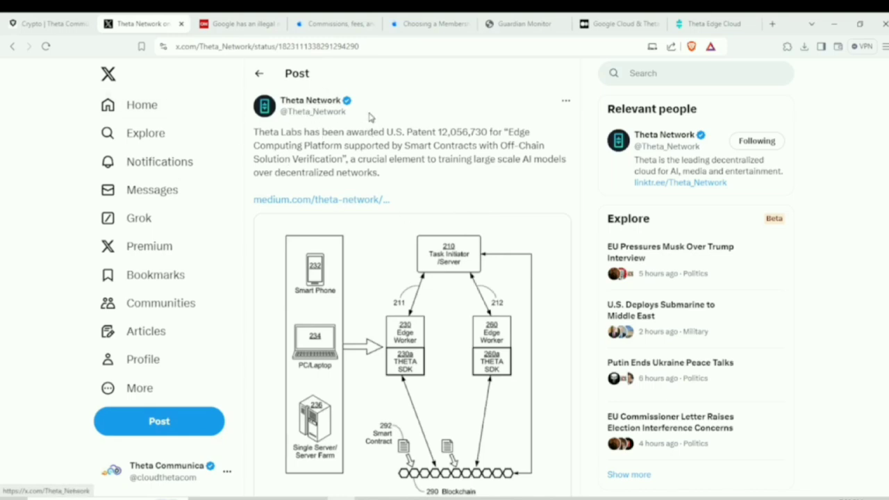
mouse_move(320, 146)
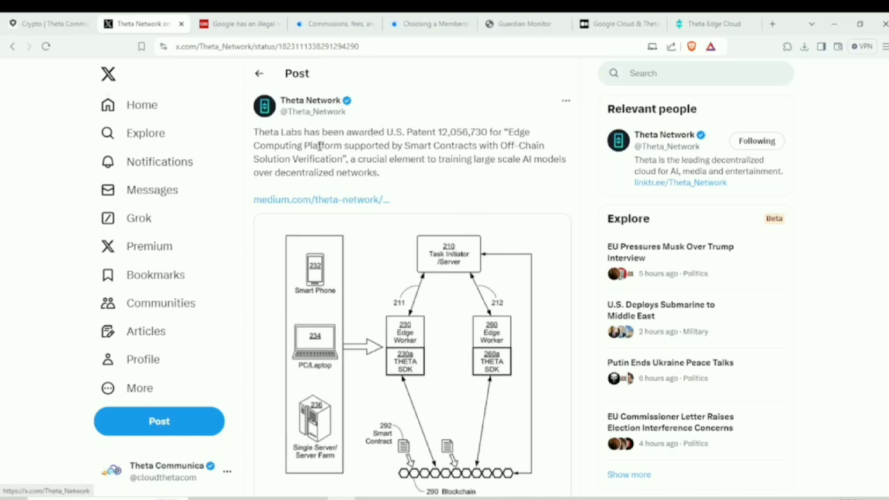
mouse_move(519, 142)
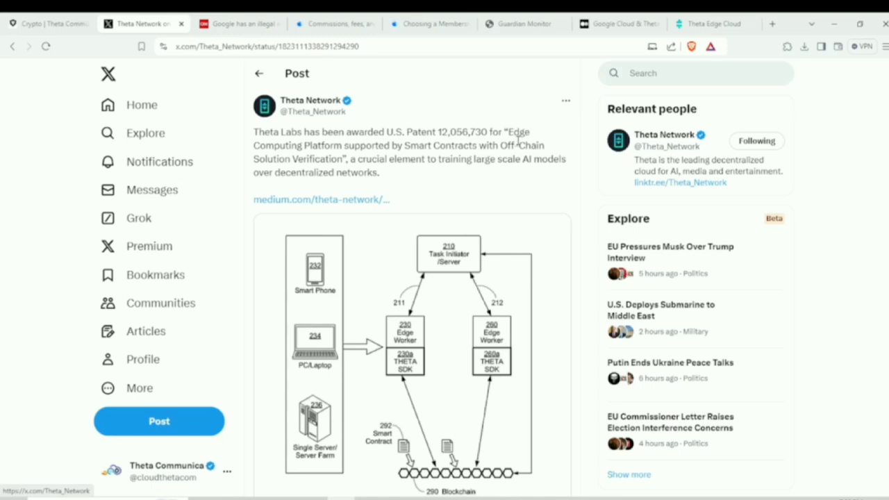
mouse_move(382, 155)
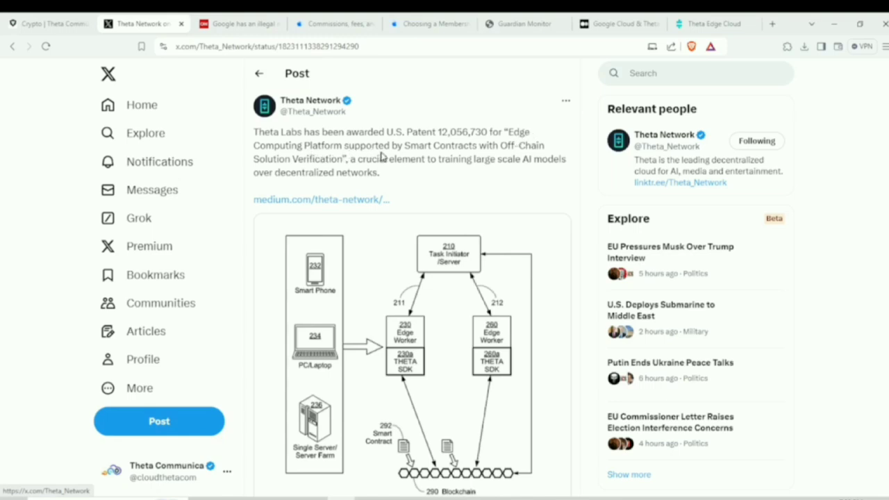
mouse_move(517, 156)
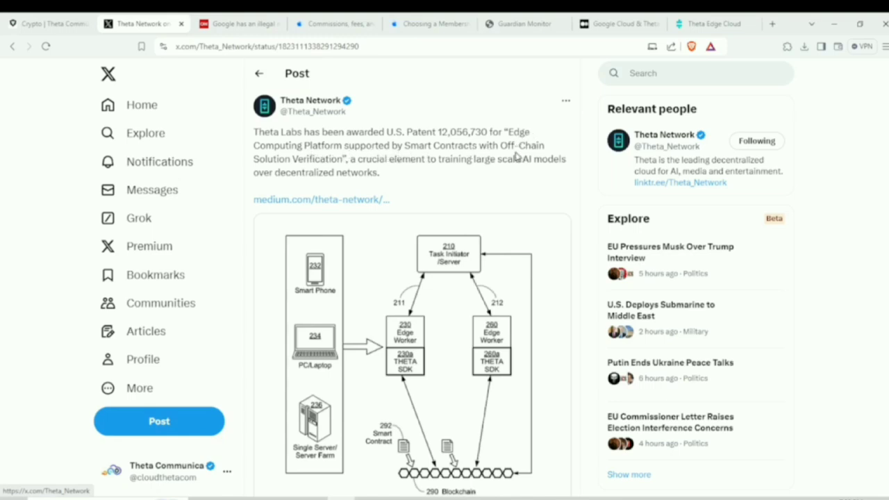
mouse_move(331, 168)
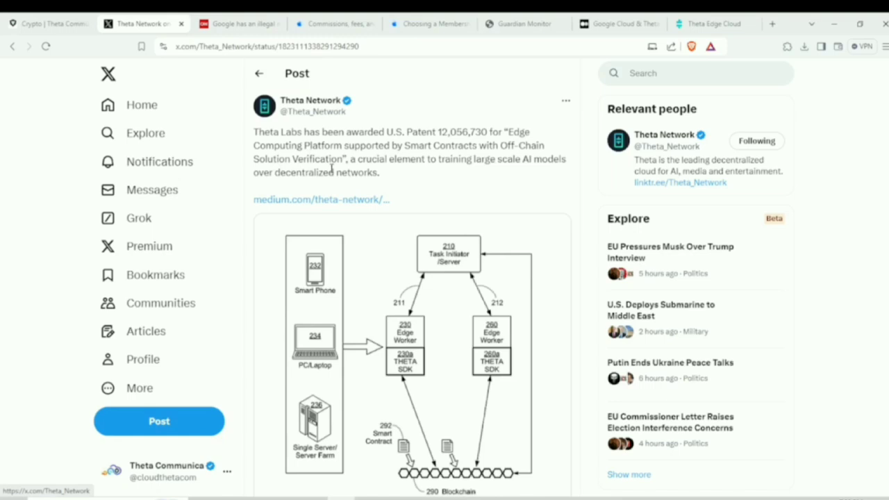
mouse_move(343, 163)
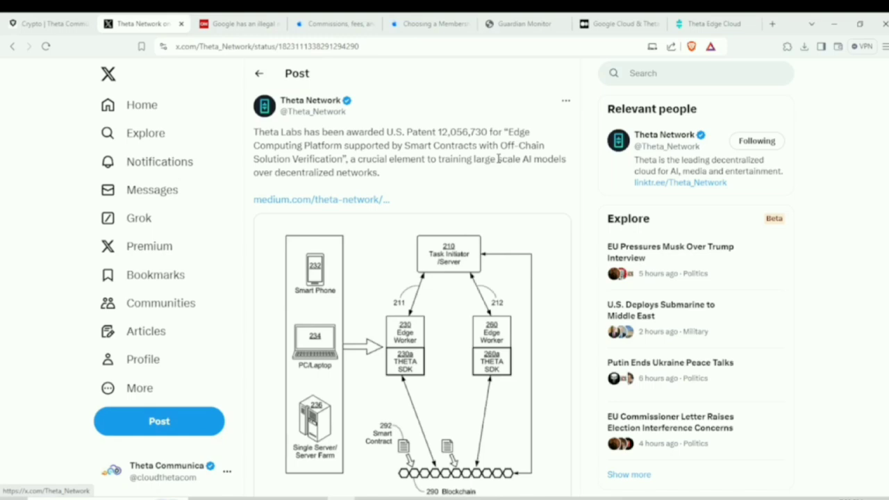
mouse_move(568, 146)
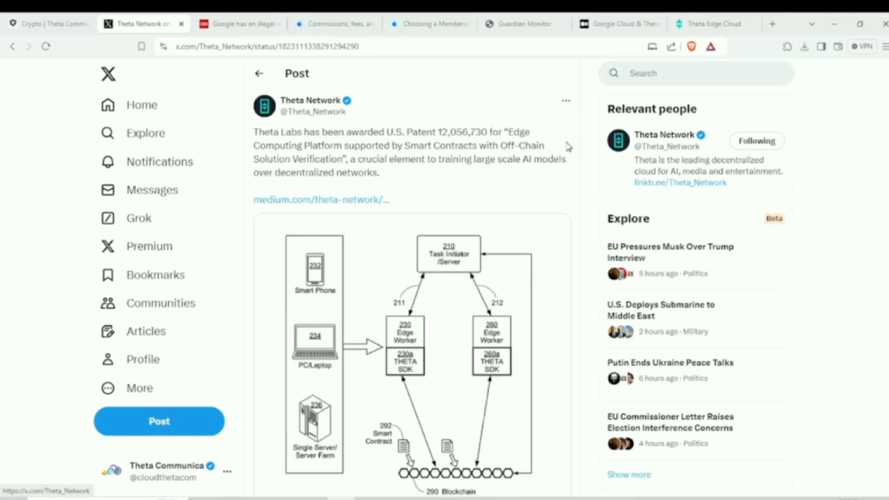
mouse_move(564, 157)
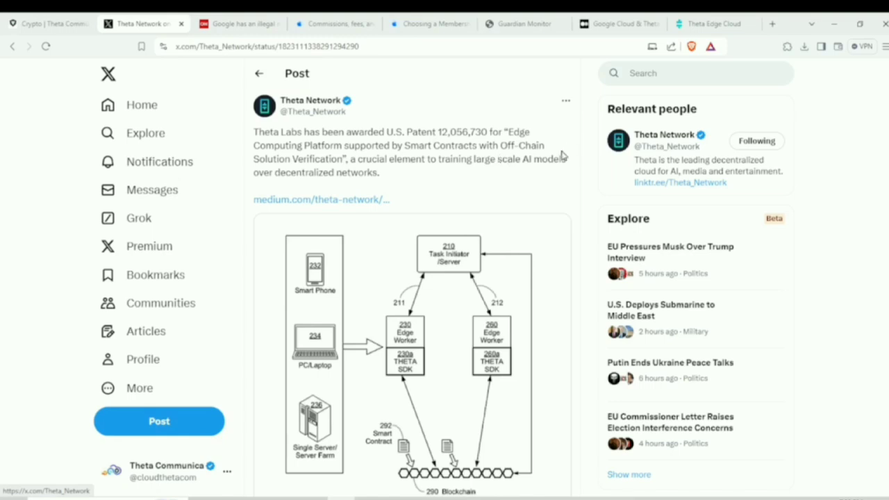
mouse_move(458, 172)
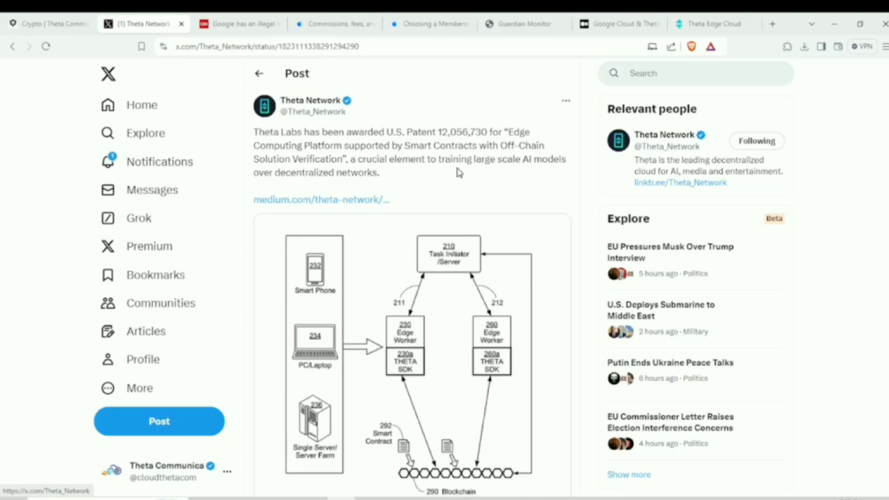
mouse_move(396, 189)
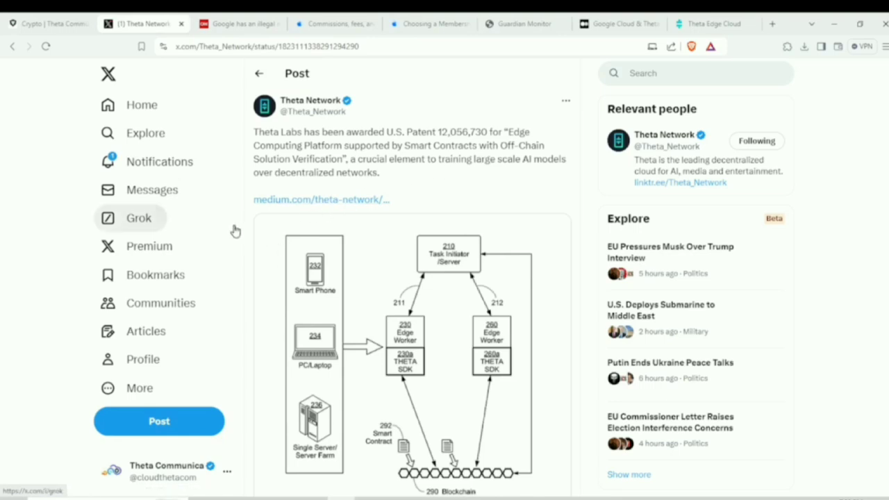
mouse_move(300, 129)
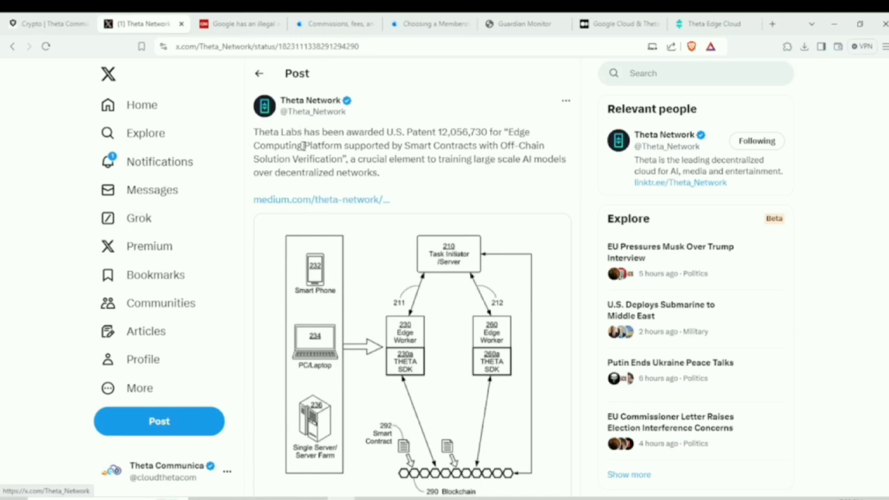
mouse_move(405, 177)
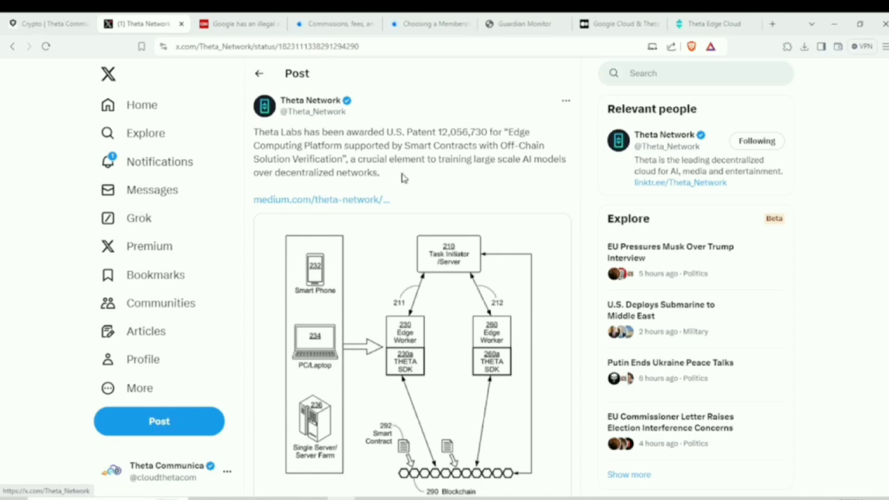
mouse_move(417, 178)
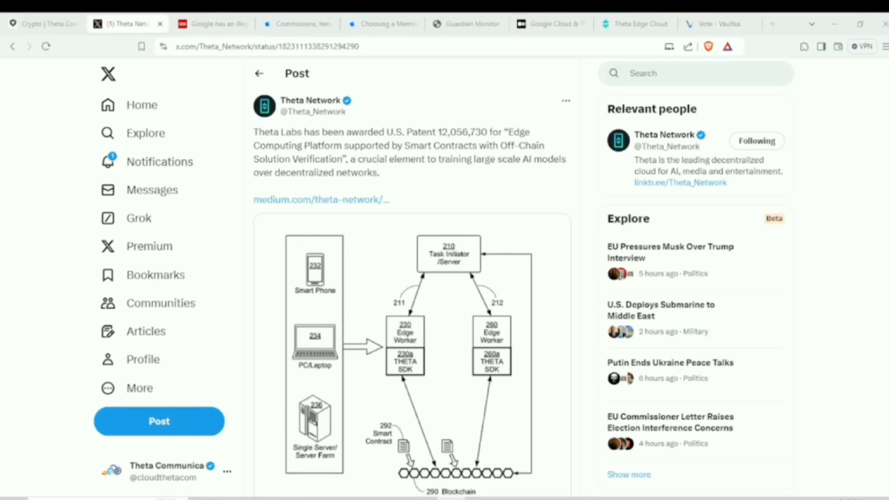
Read CNN's article on Google's illegal search monopoly ruling, then bring up Apple's EU fees page.
left_click(212, 23)
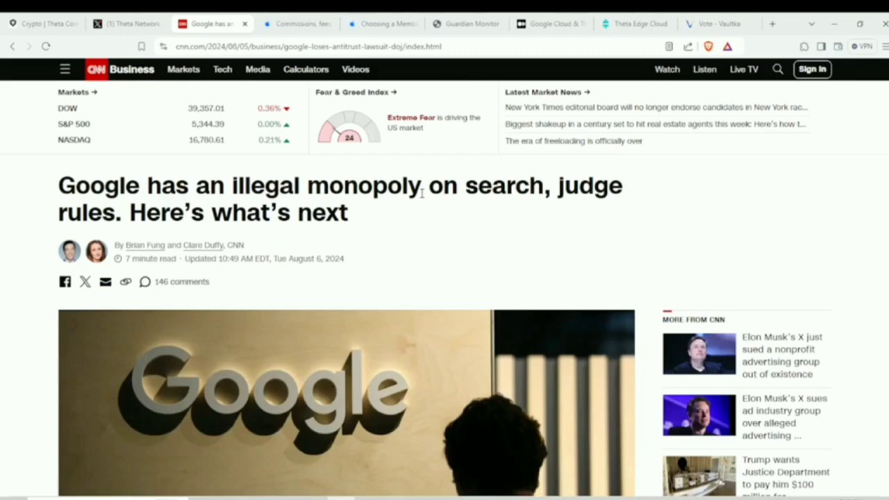
mouse_move(431, 224)
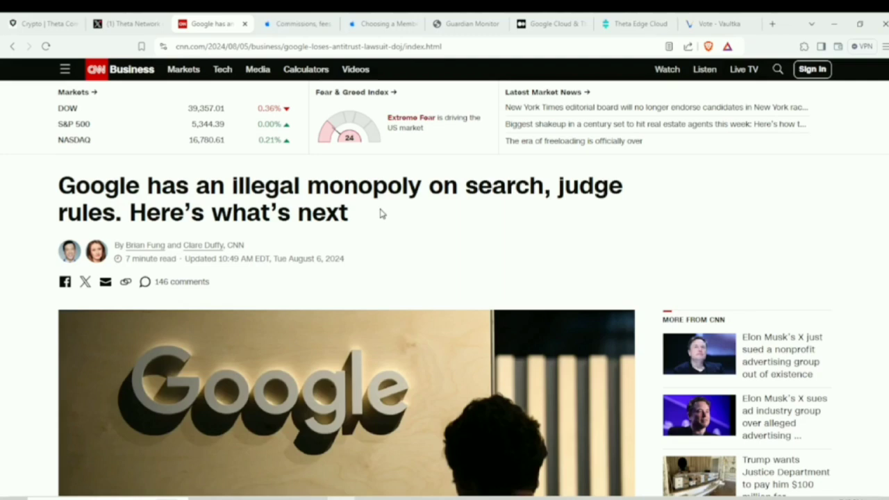
mouse_move(415, 221)
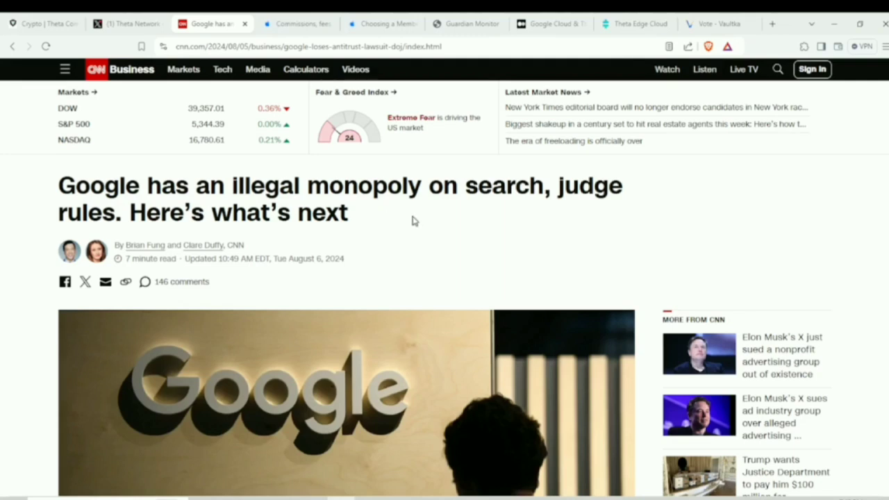
mouse_move(424, 236)
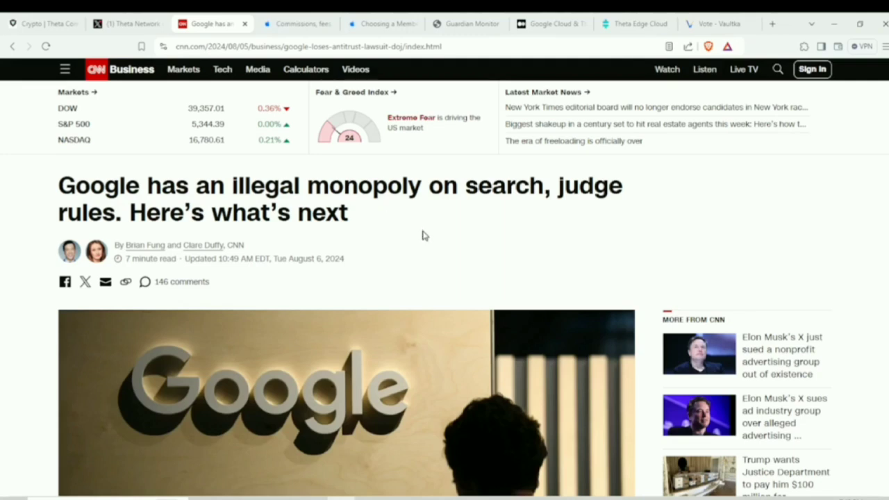
scroll("down", 3)
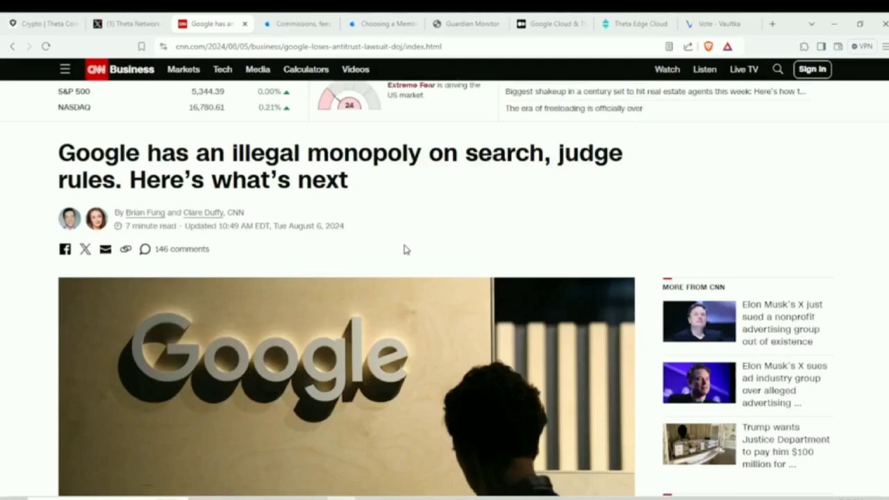
scroll("down", 3)
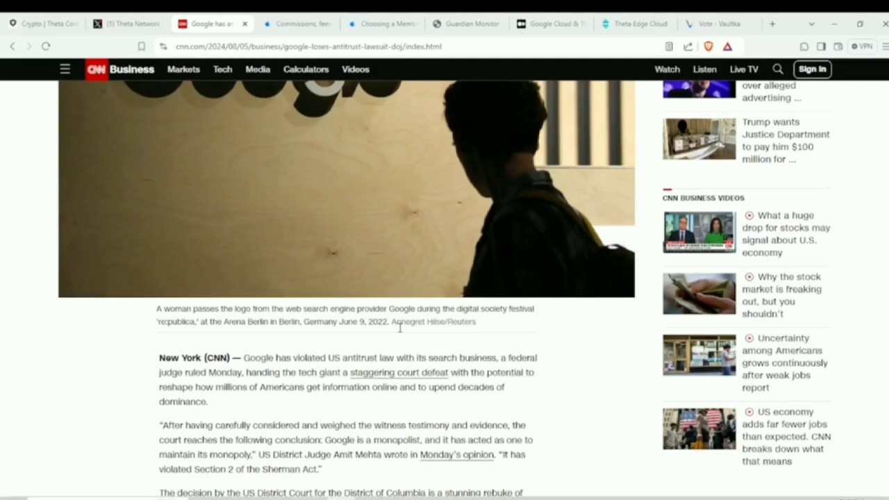
scroll("up", 3)
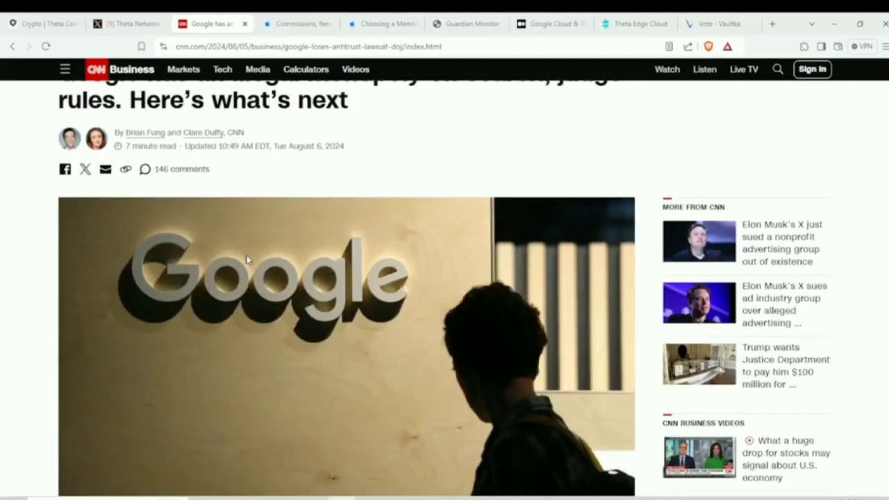
mouse_move(446, 273)
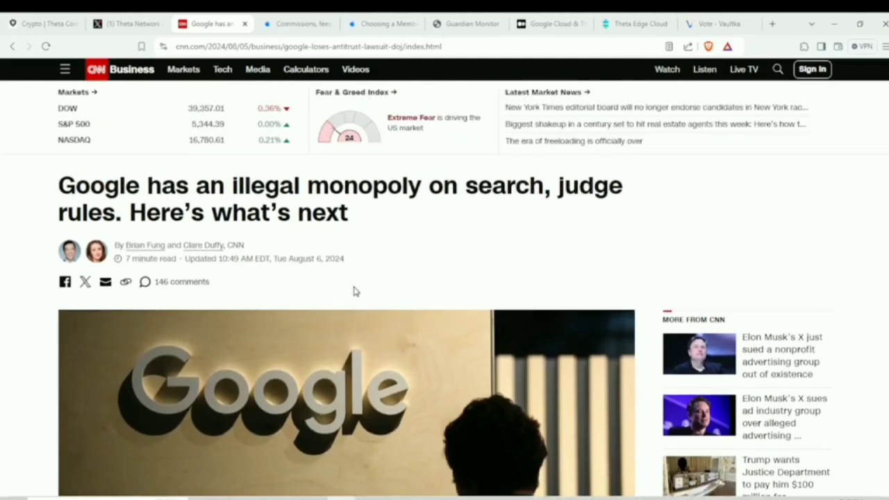
mouse_move(375, 274)
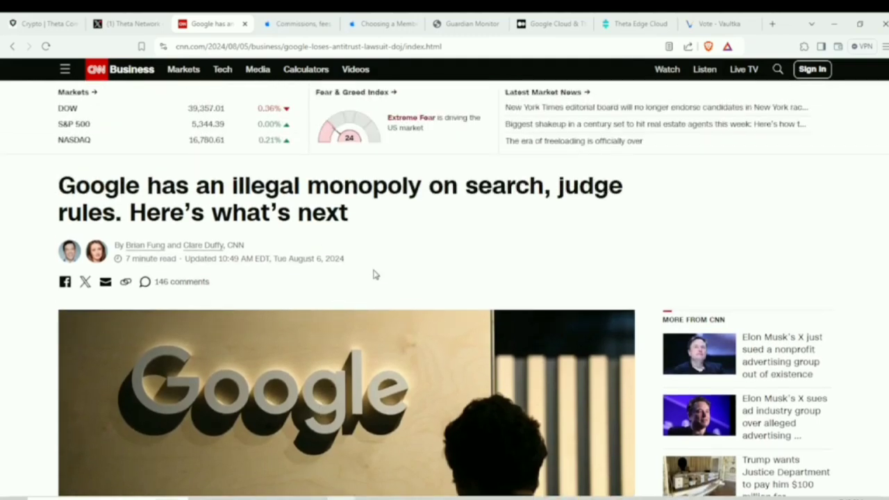
mouse_move(429, 254)
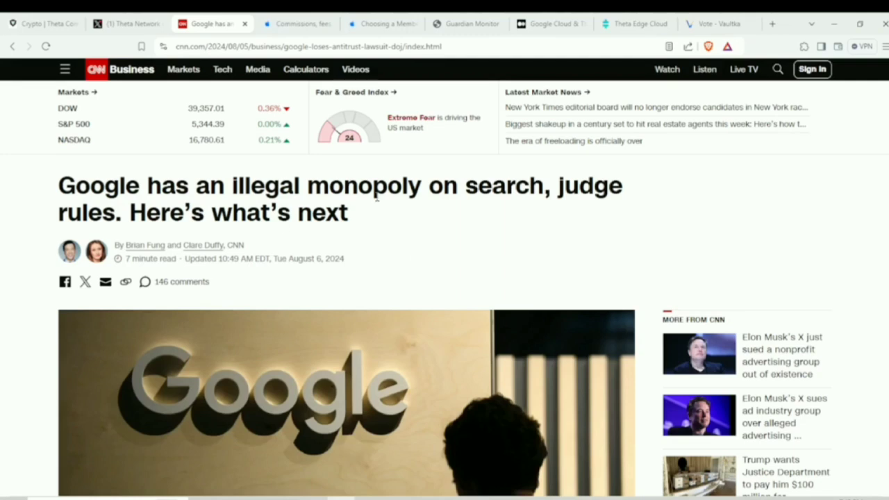
mouse_move(382, 236)
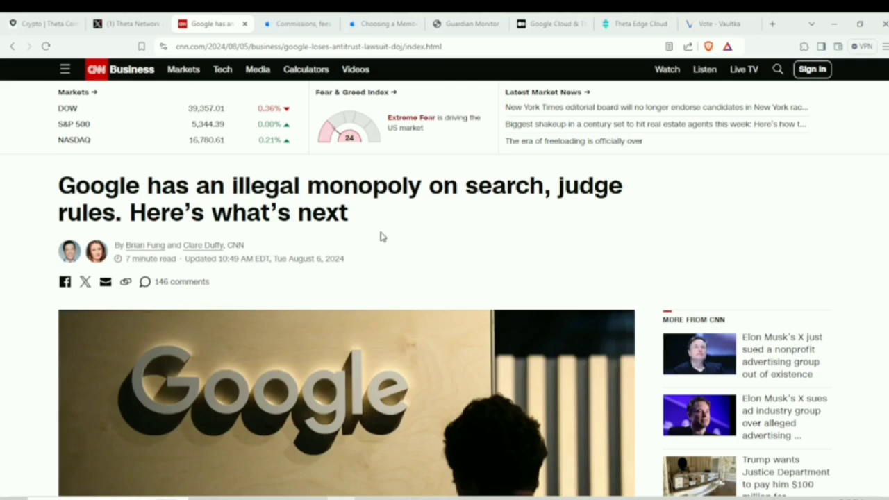
mouse_move(380, 241)
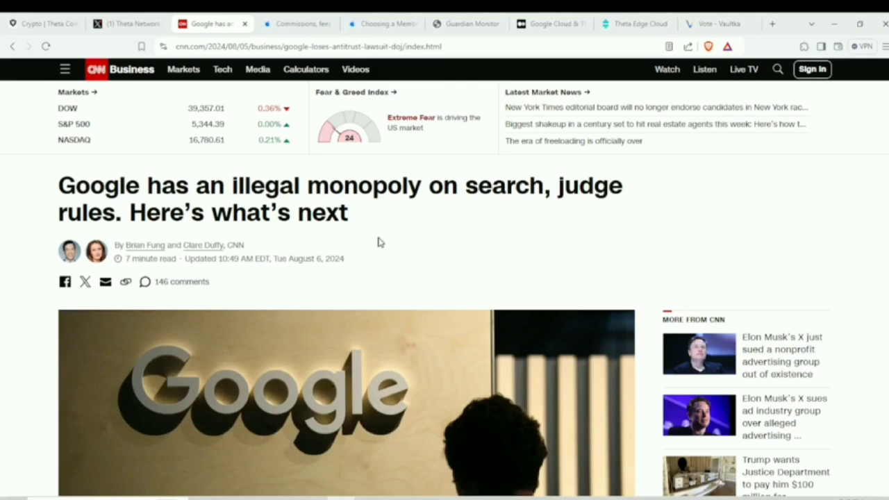
mouse_move(167, 362)
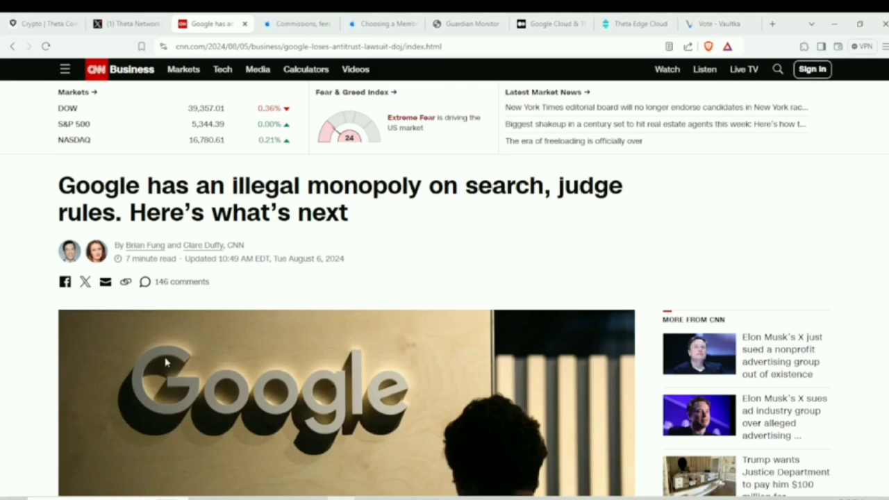
mouse_move(405, 455)
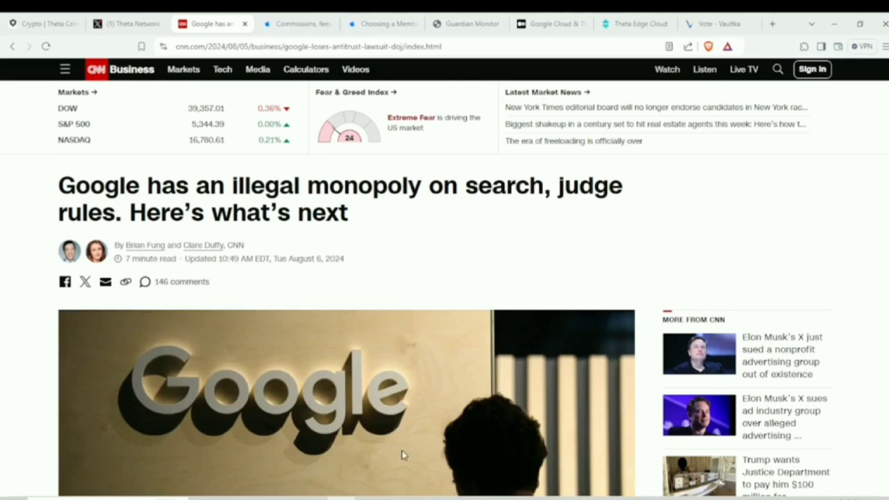
mouse_move(267, 299)
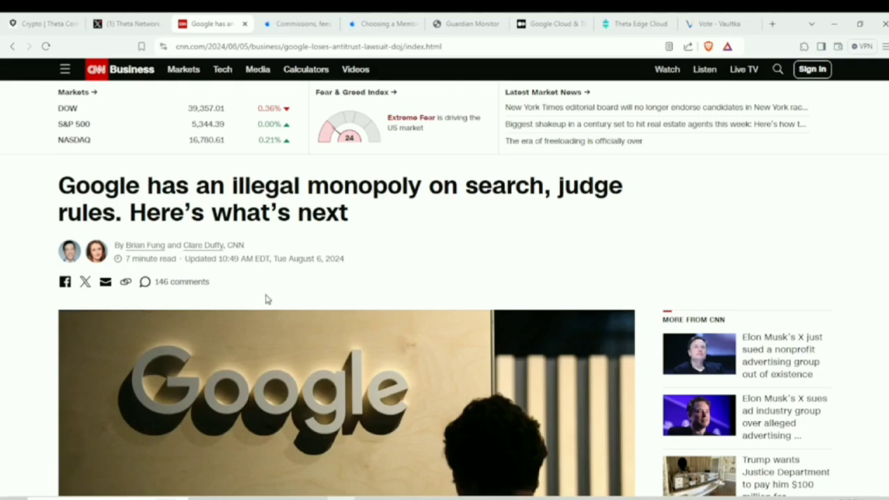
mouse_move(362, 253)
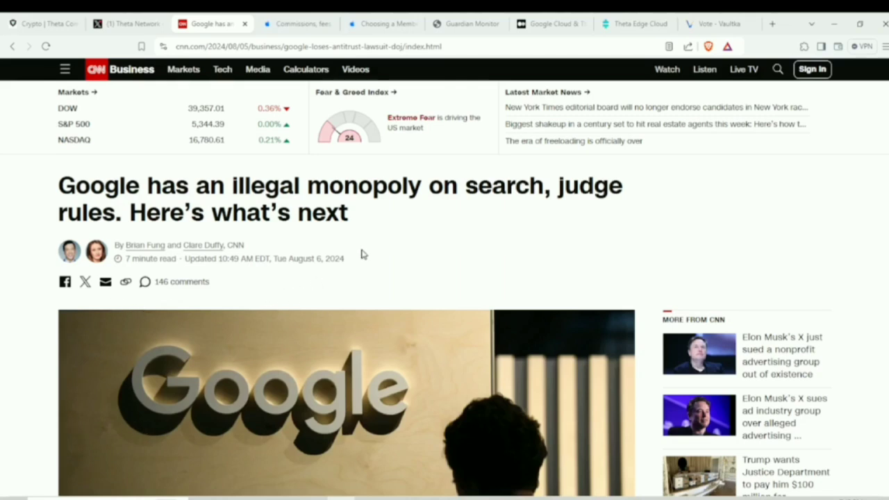
mouse_move(358, 242)
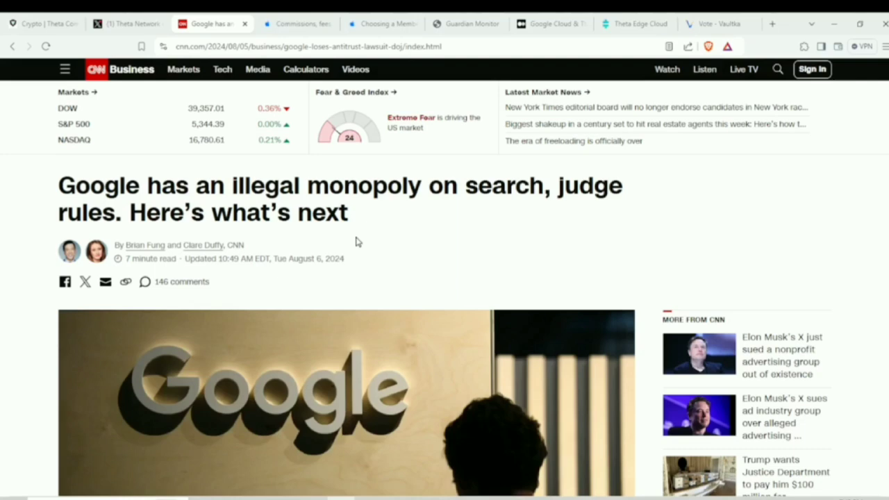
scroll("down", 3)
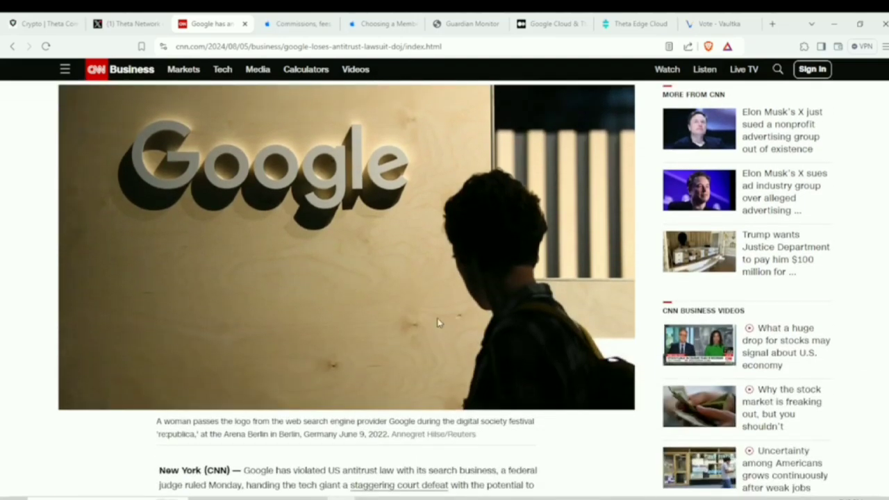
mouse_move(282, 272)
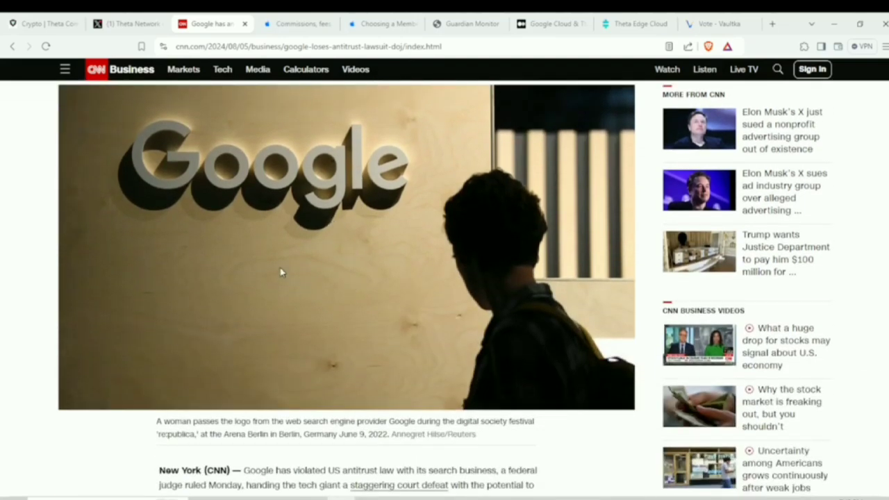
left_click(297, 23)
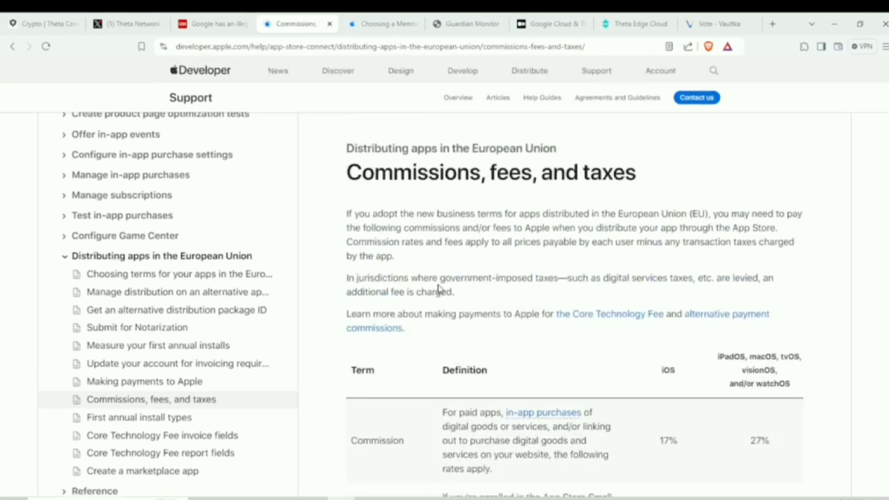
Scroll through Apple's EU commission and fee rates table, then return to CNN's Google article.
scroll("down", 3)
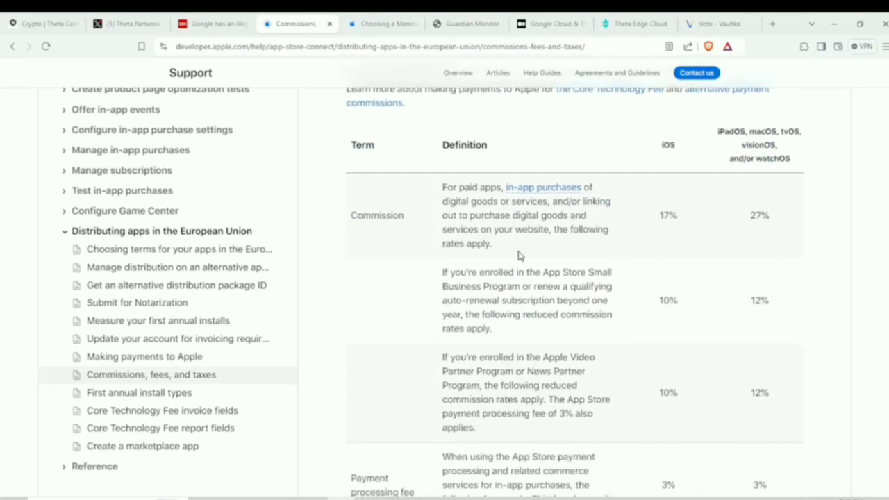
mouse_move(594, 225)
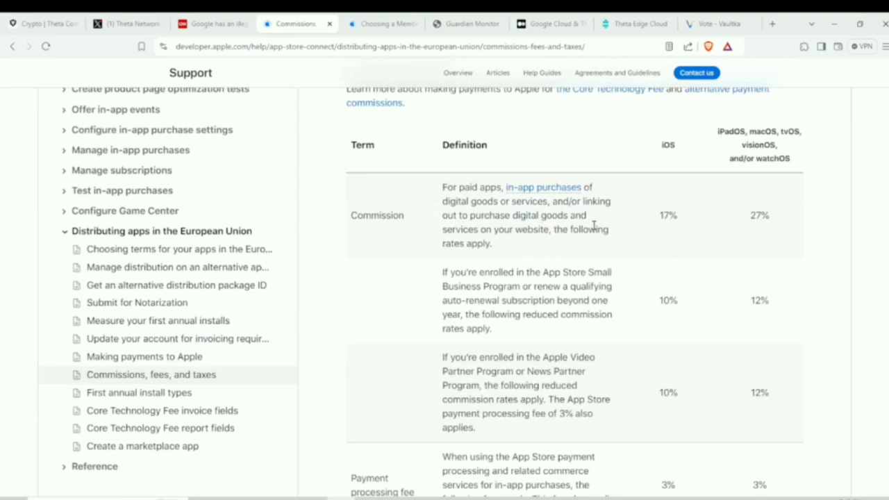
mouse_move(677, 213)
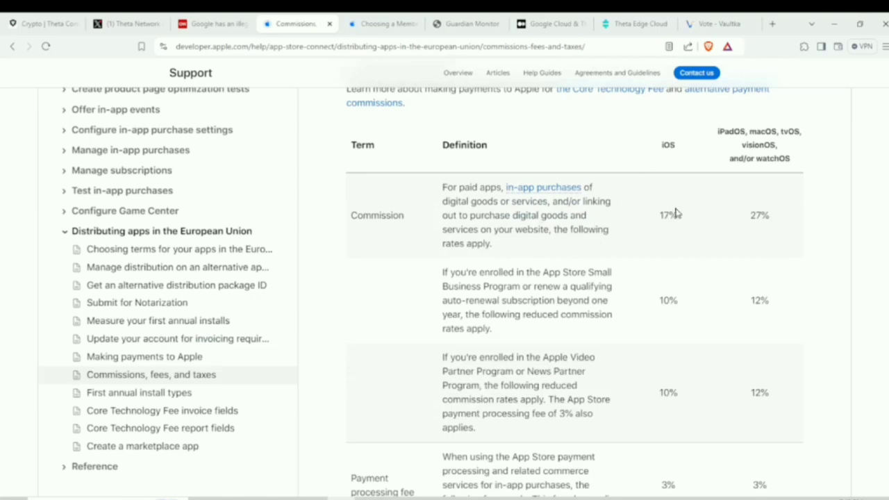
mouse_move(366, 235)
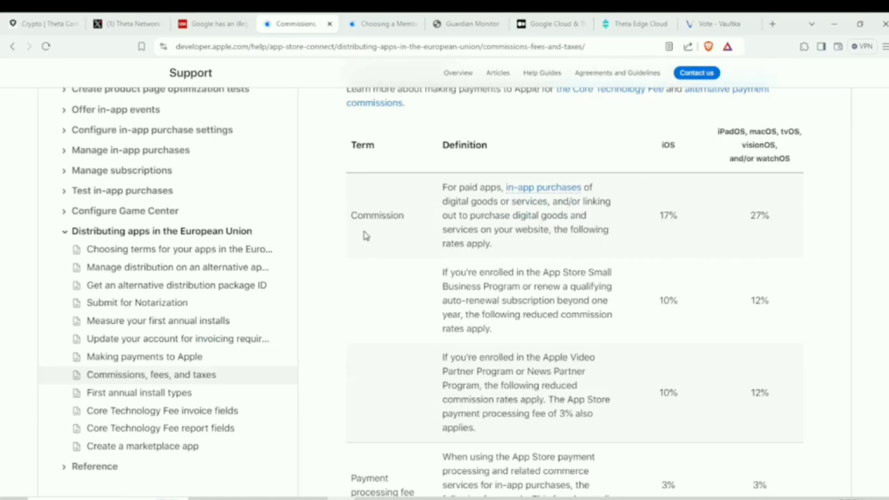
mouse_move(701, 264)
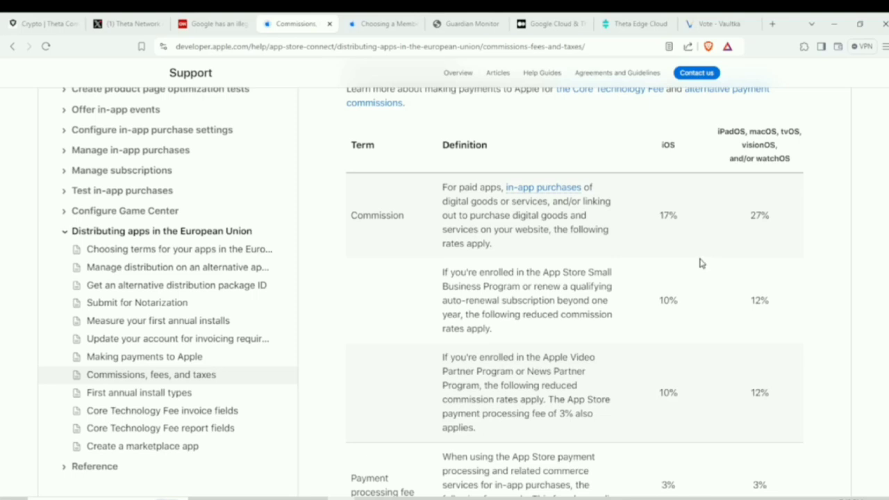
mouse_move(773, 222)
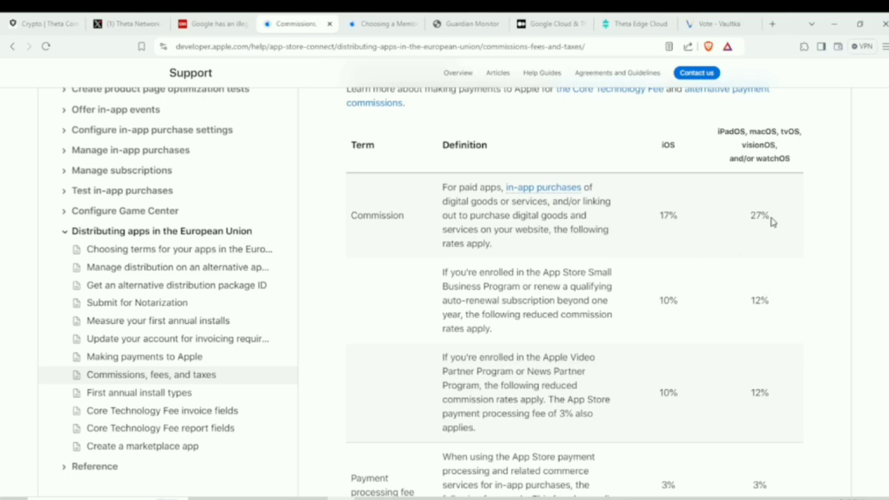
mouse_move(754, 142)
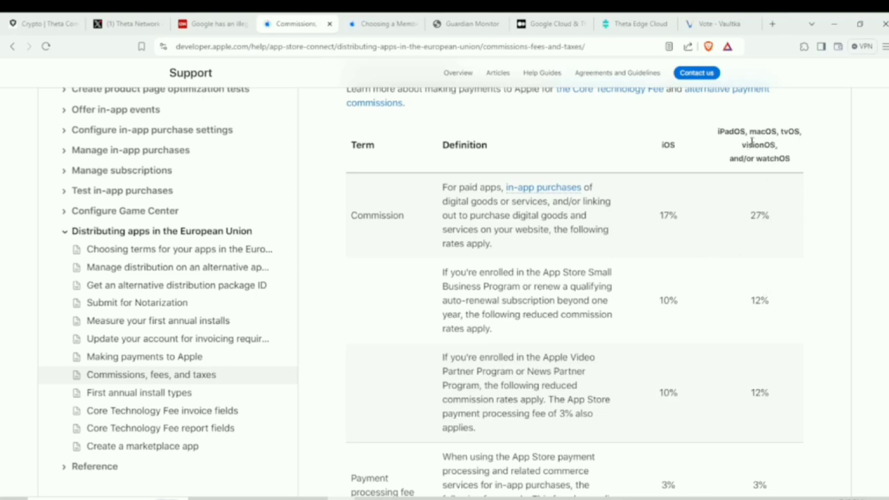
scroll("down", 3)
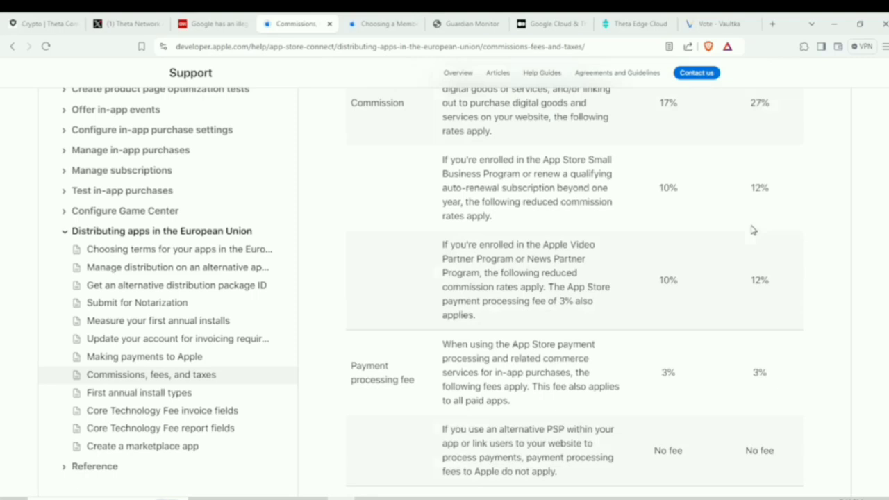
scroll("down", 3)
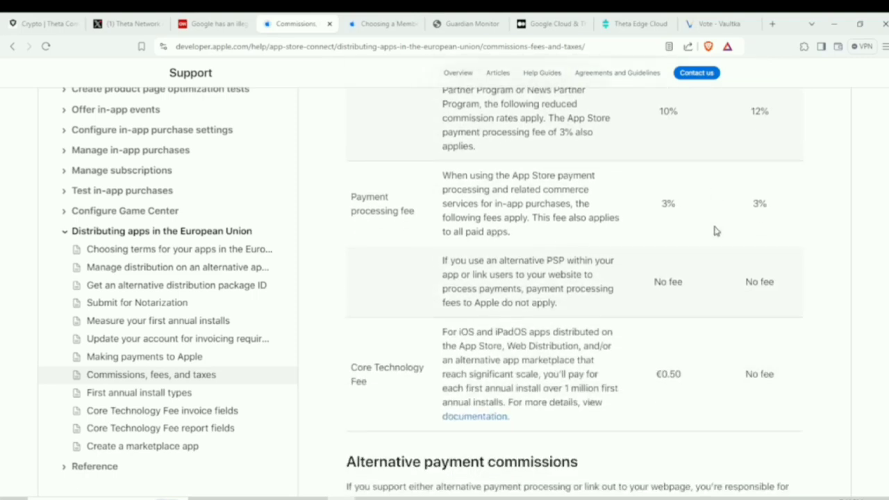
mouse_move(643, 200)
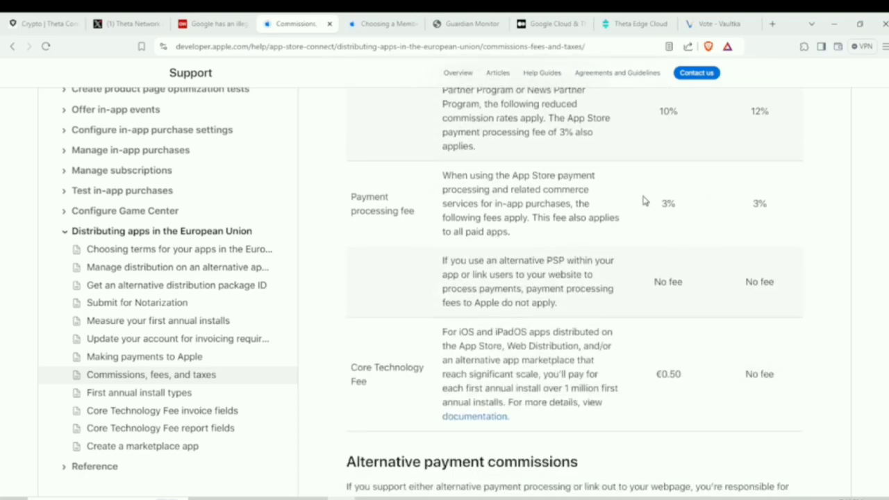
mouse_move(646, 210)
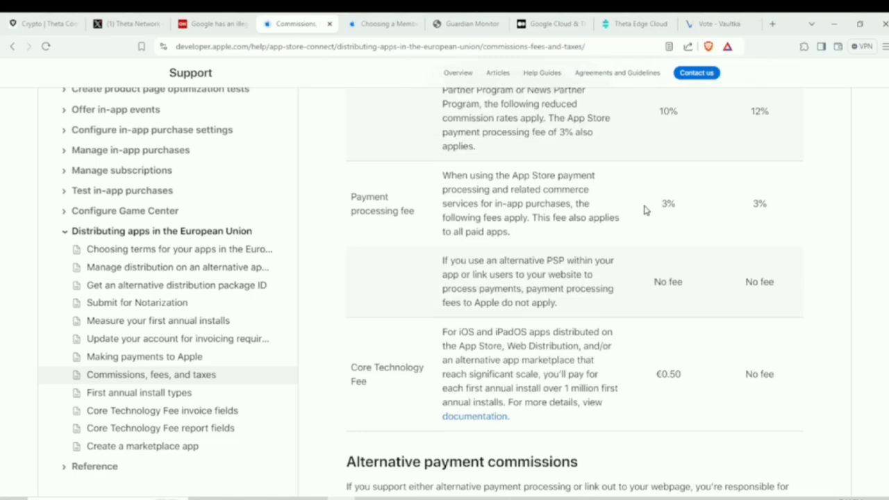
scroll("up", 3)
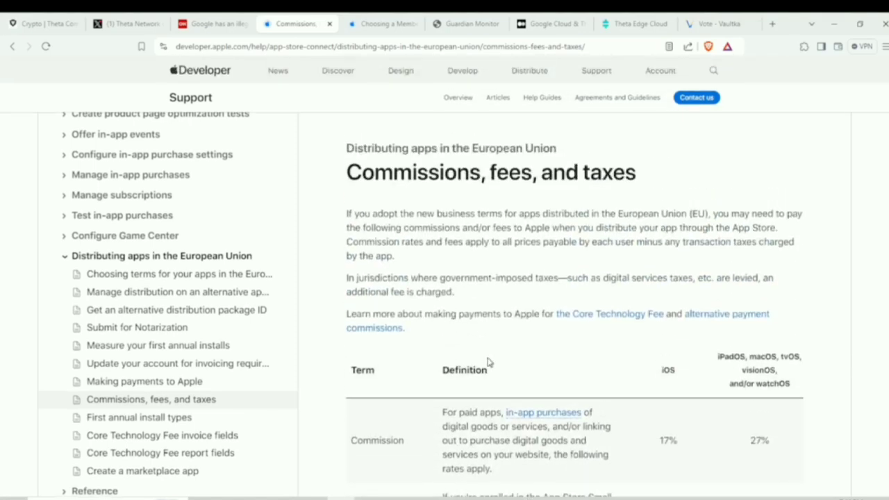
scroll("down", 3)
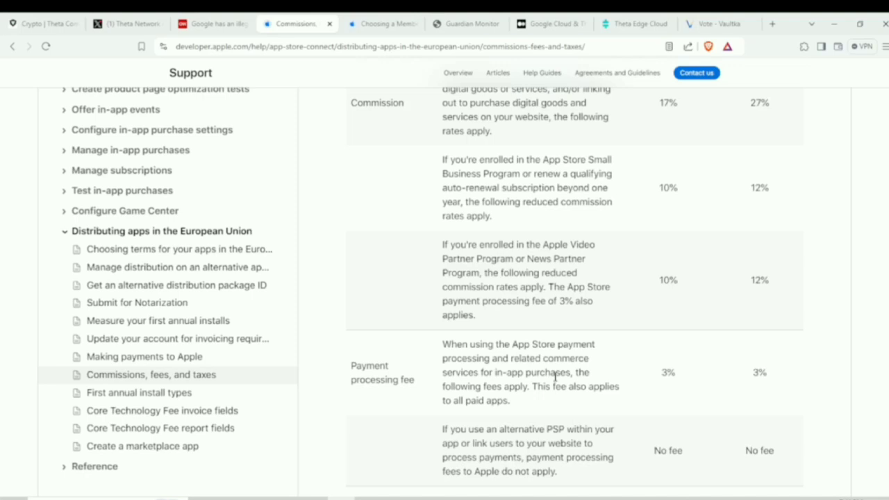
left_click(212, 23)
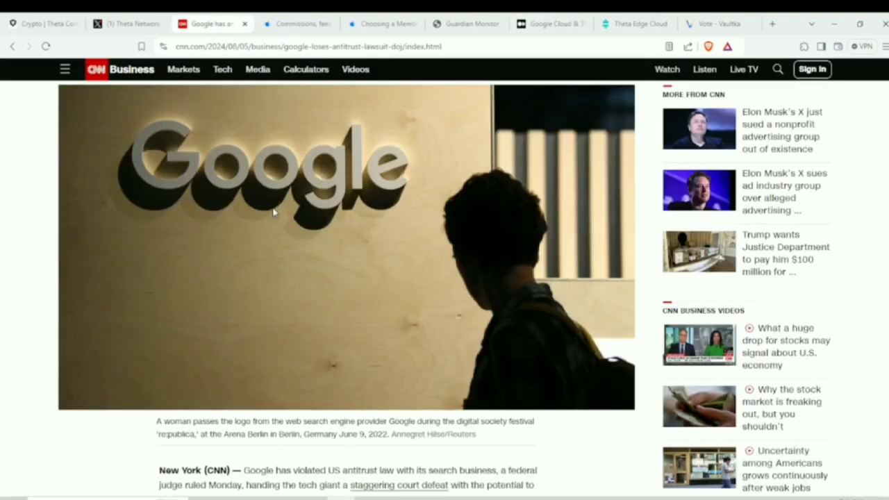
Scroll up the CNN article, then switch to Guardian Monitor's Theta validator nodes list.
scroll("up", 3)
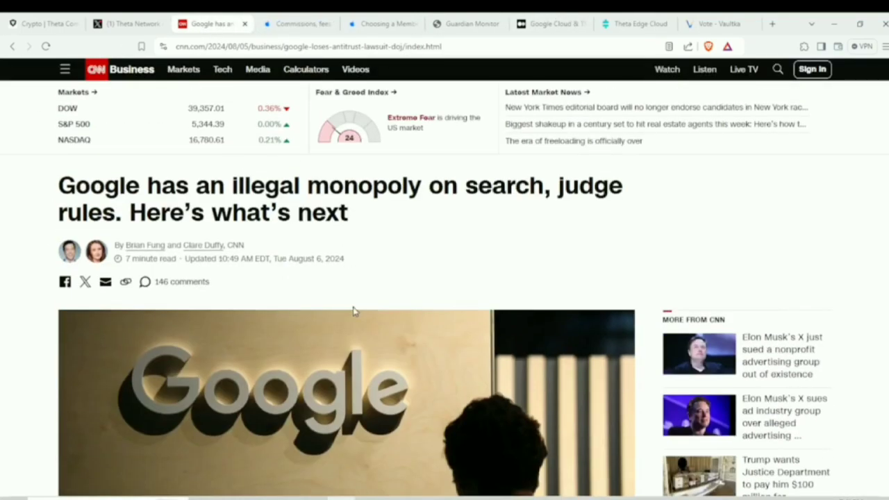
mouse_move(347, 321)
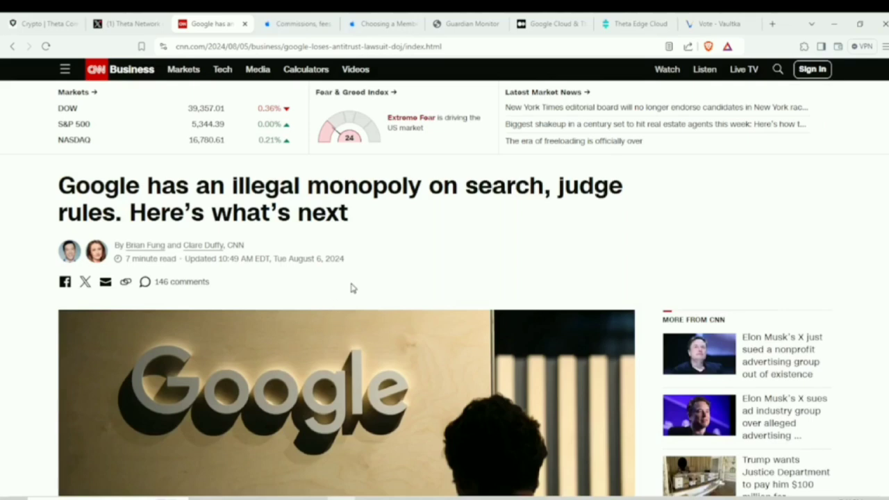
mouse_move(401, 269)
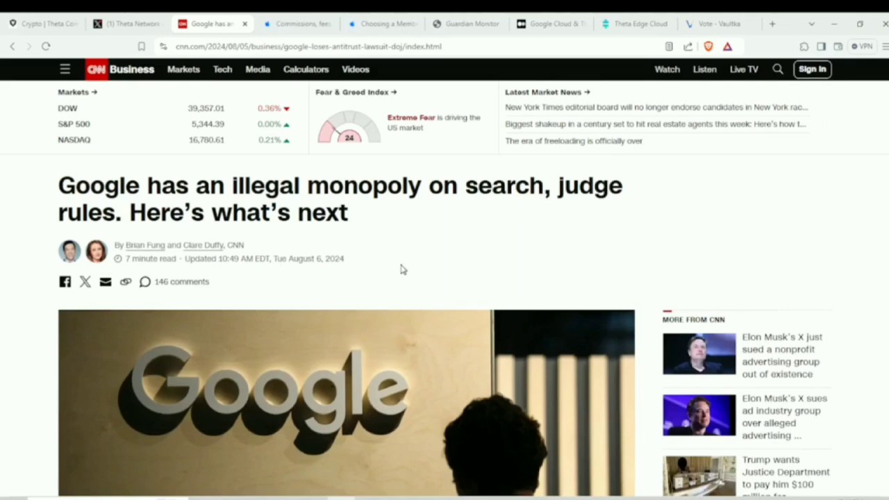
mouse_move(375, 360)
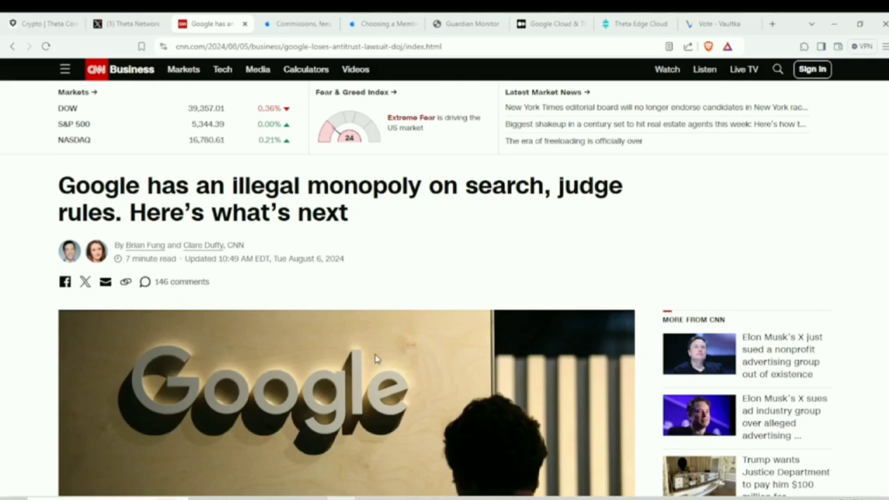
mouse_move(407, 259)
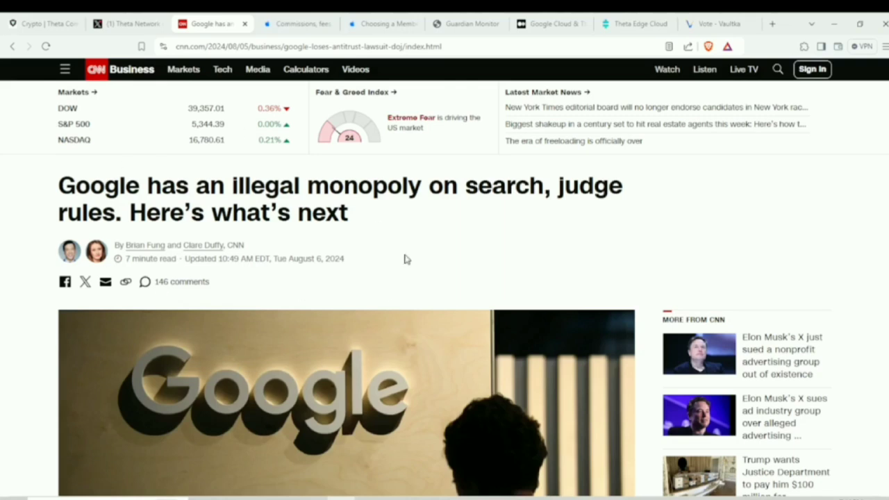
mouse_move(347, 366)
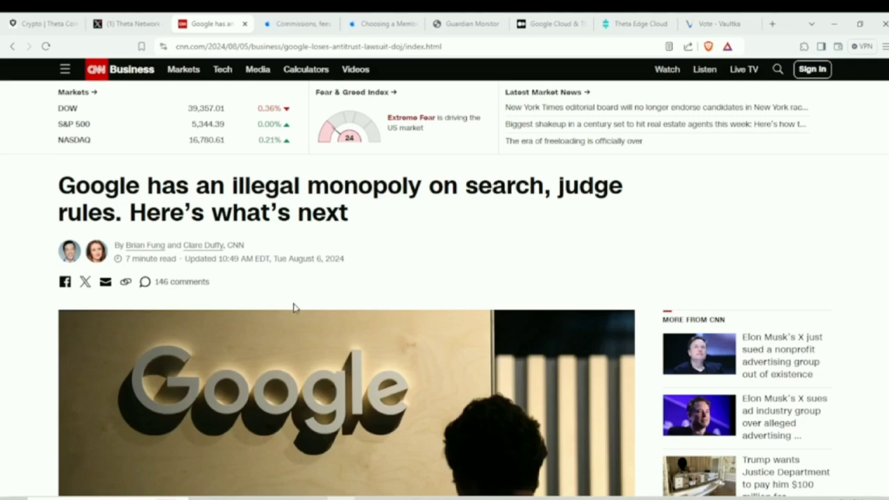
mouse_move(332, 274)
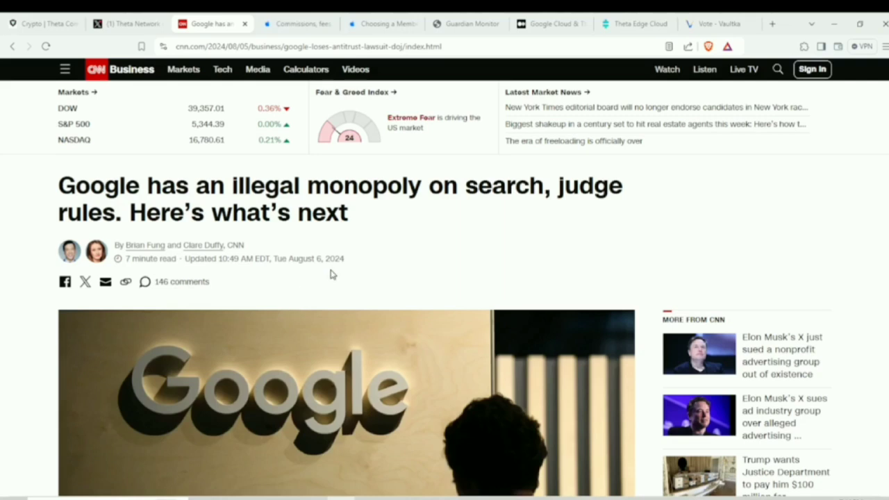
mouse_move(318, 318)
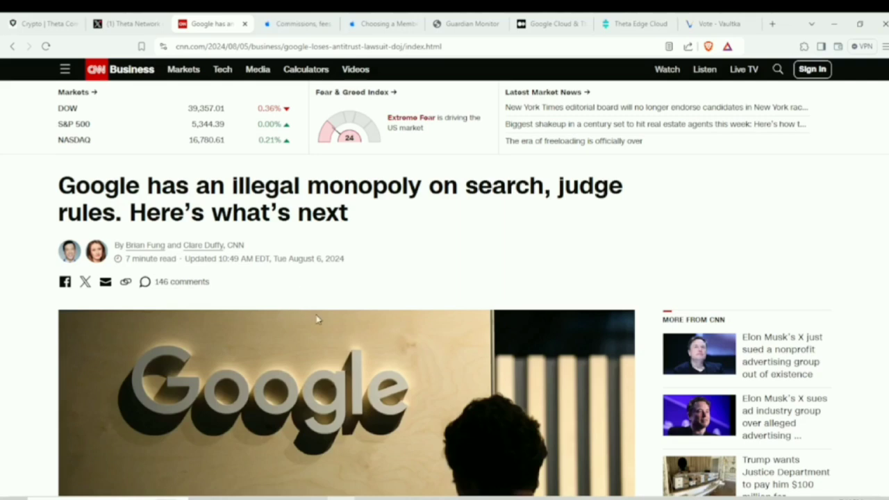
mouse_move(243, 316)
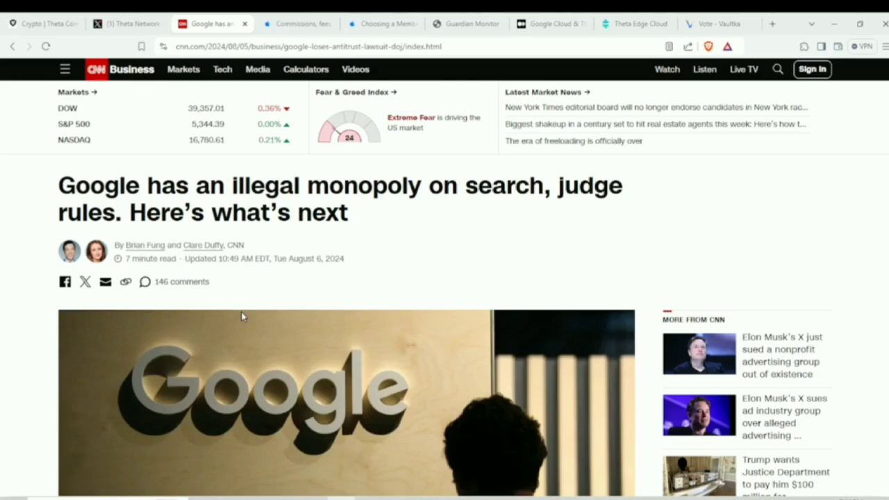
mouse_move(465, 24)
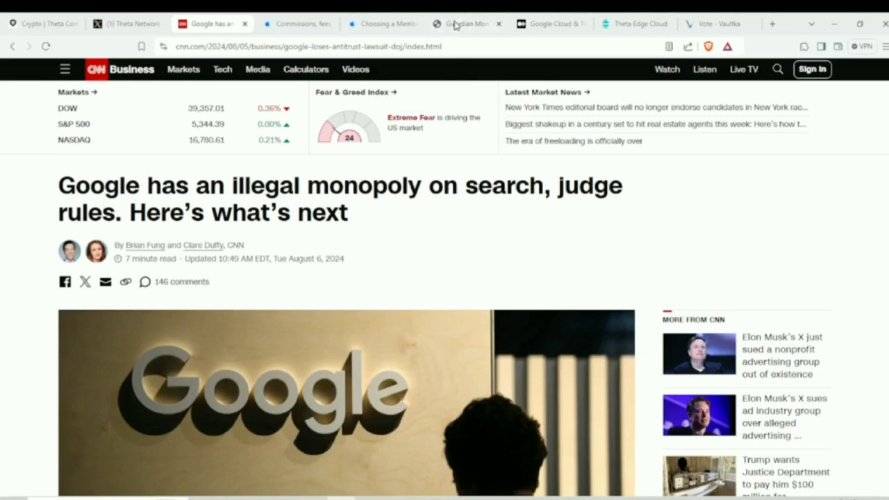
left_click(466, 23)
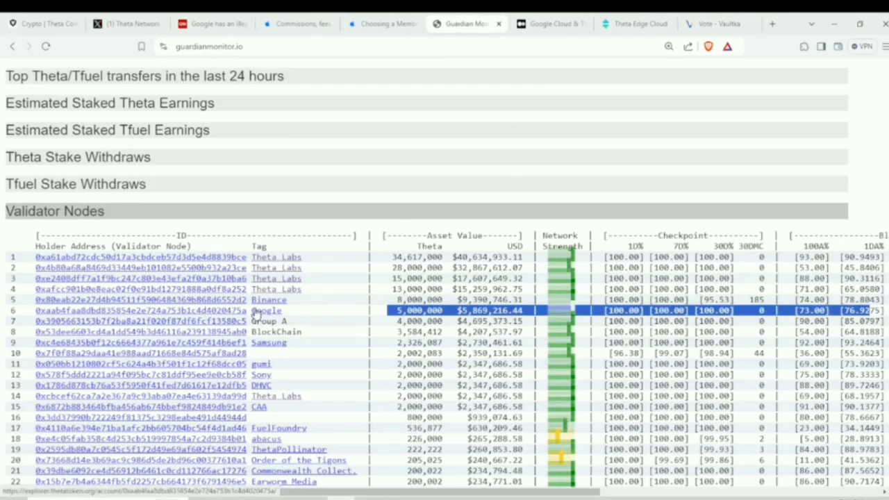
mouse_move(340, 313)
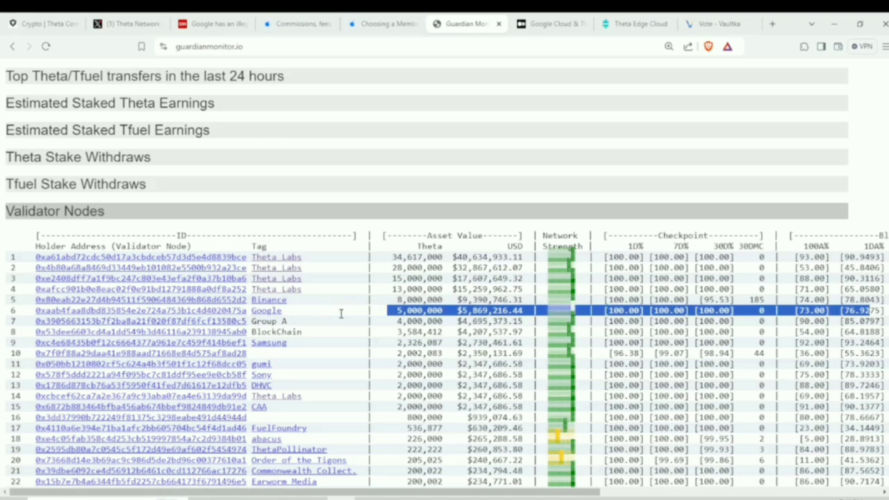
mouse_move(466, 313)
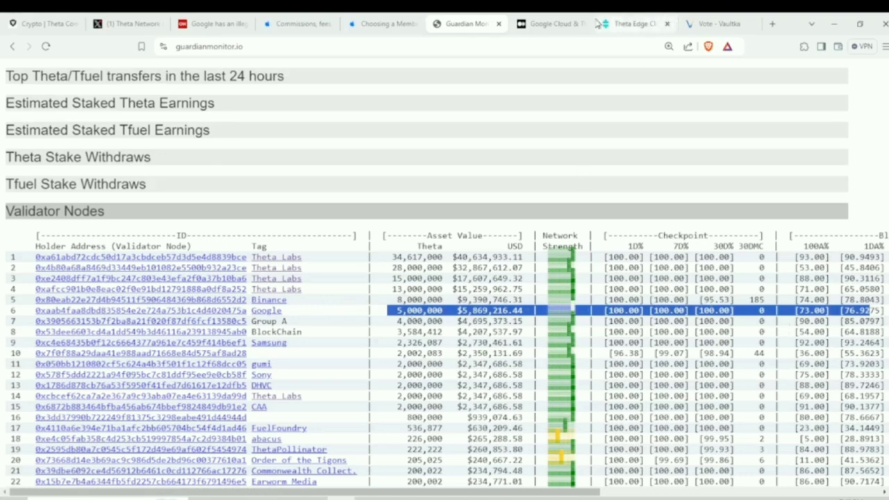
Bring up the Medium post on Google Cloud and Theta's video-to-text model pipeline.
left_click(549, 23)
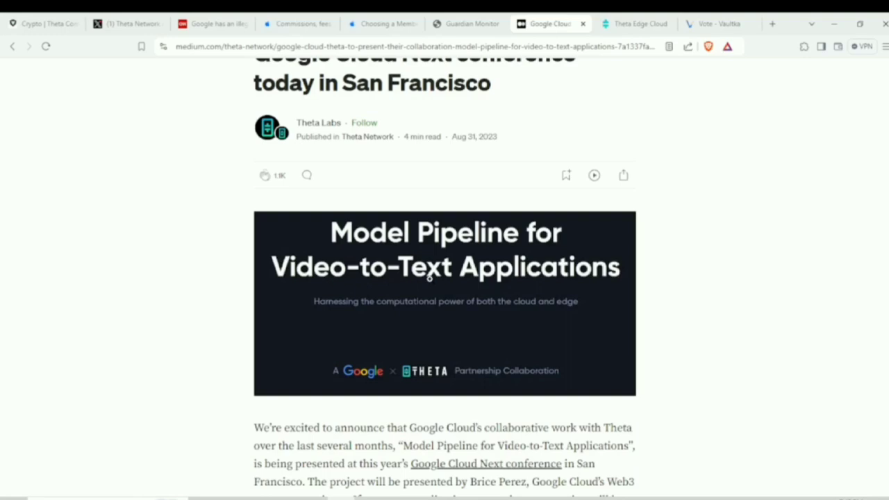
Scroll down the Google Cloud Medium article, then return to Theta Network's patent post on X.
scroll("down", 3)
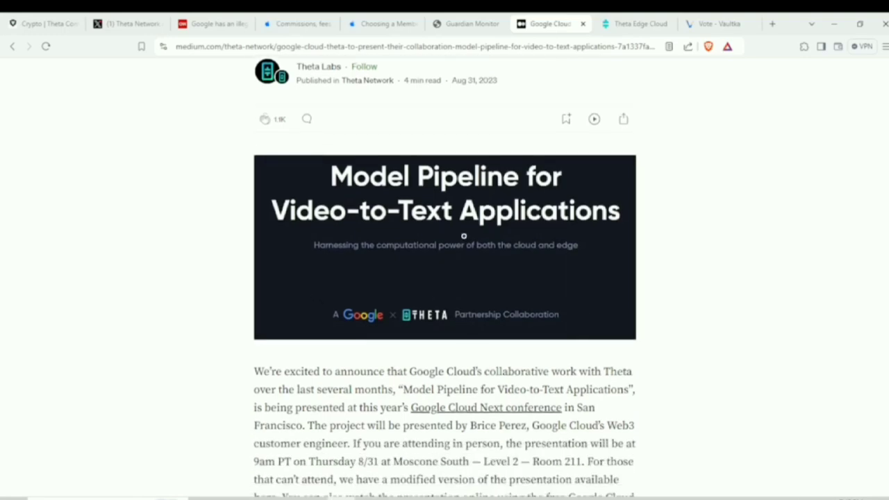
mouse_move(389, 271)
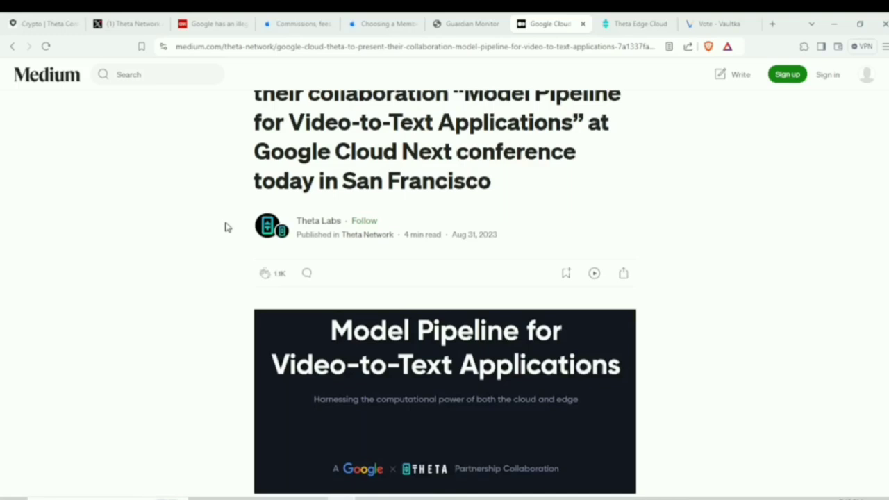
scroll("down", 3)
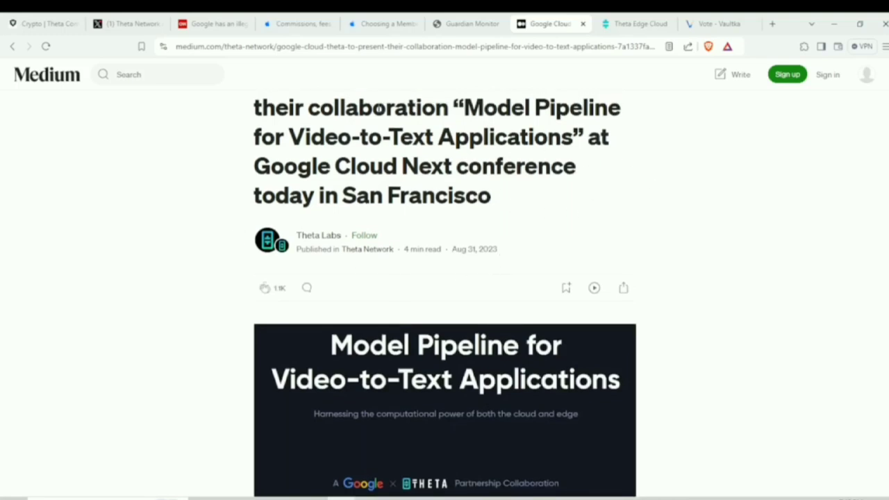
mouse_move(244, 140)
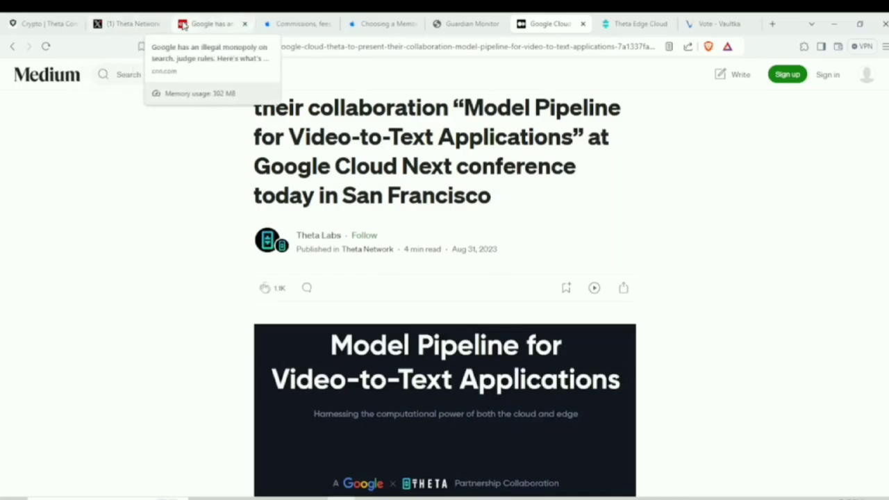
mouse_move(128, 23)
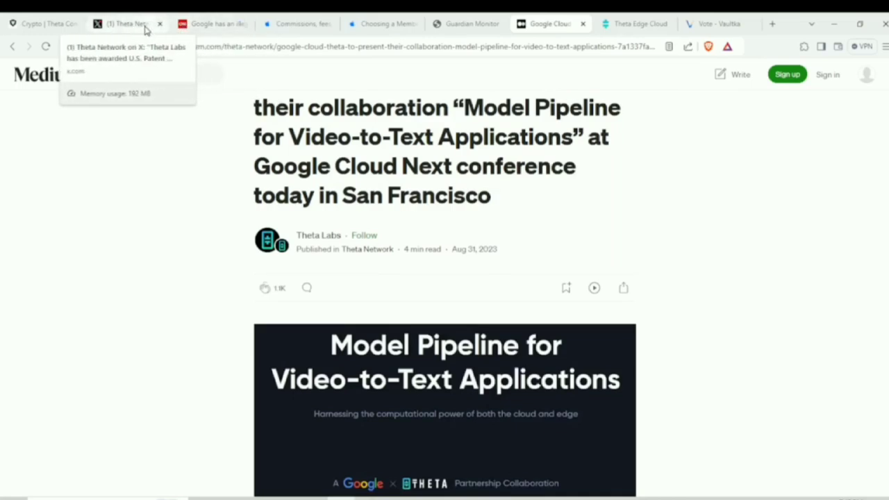
left_click(125, 23)
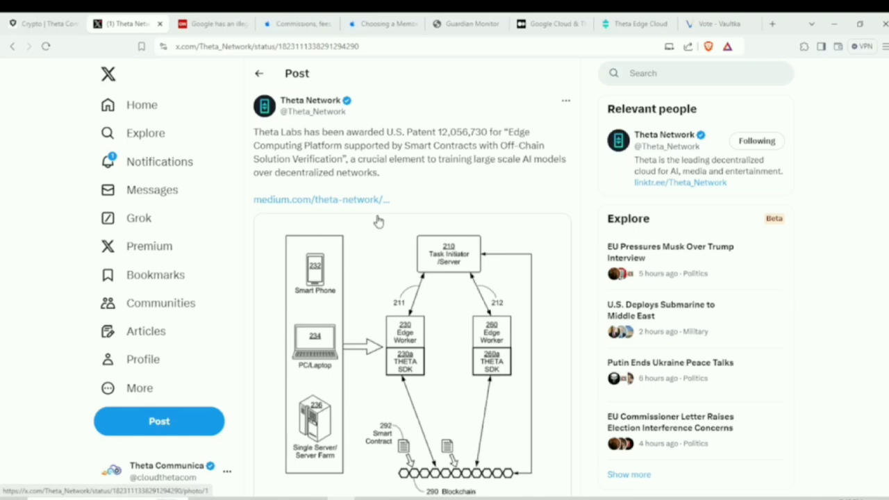
mouse_move(416, 217)
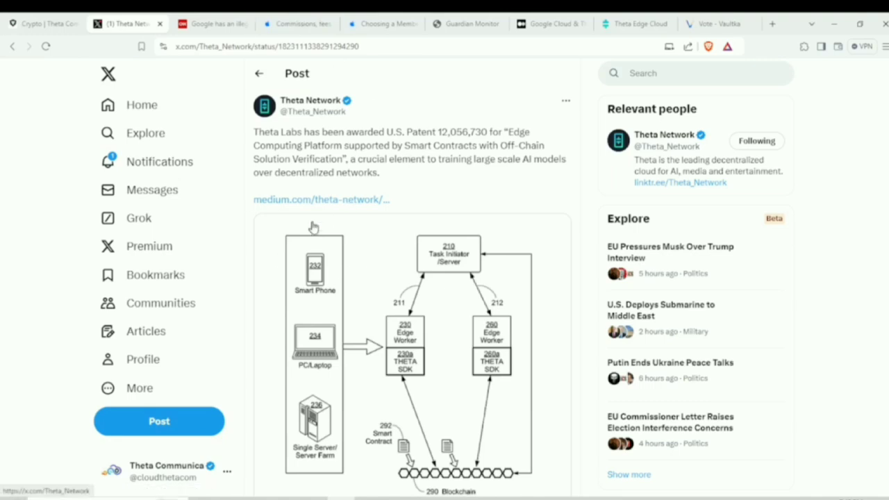
mouse_move(384, 214)
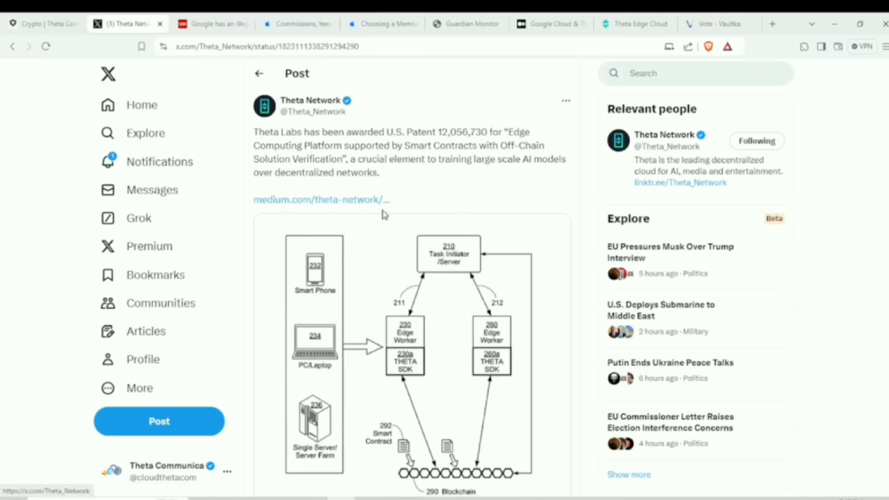
Cycle through CNN, Guardian Monitor, the X patent post and CNN, ending on Apple's EU fees page.
left_click(212, 23)
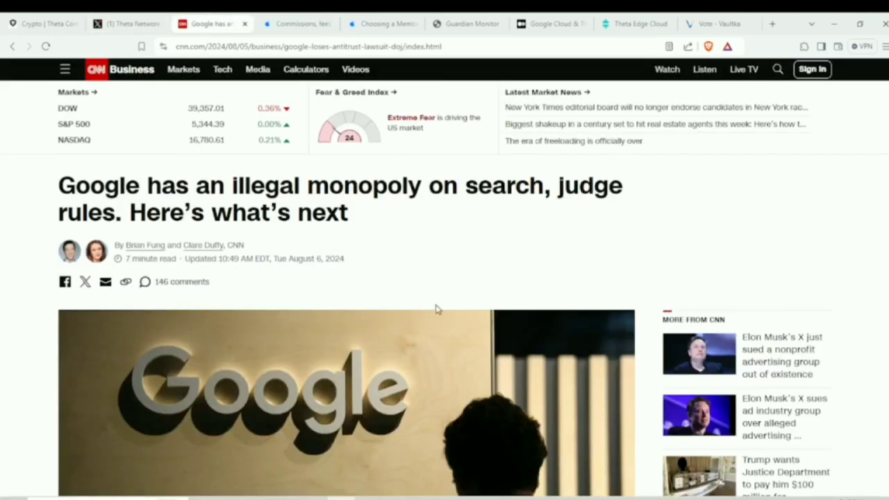
left_click(465, 22)
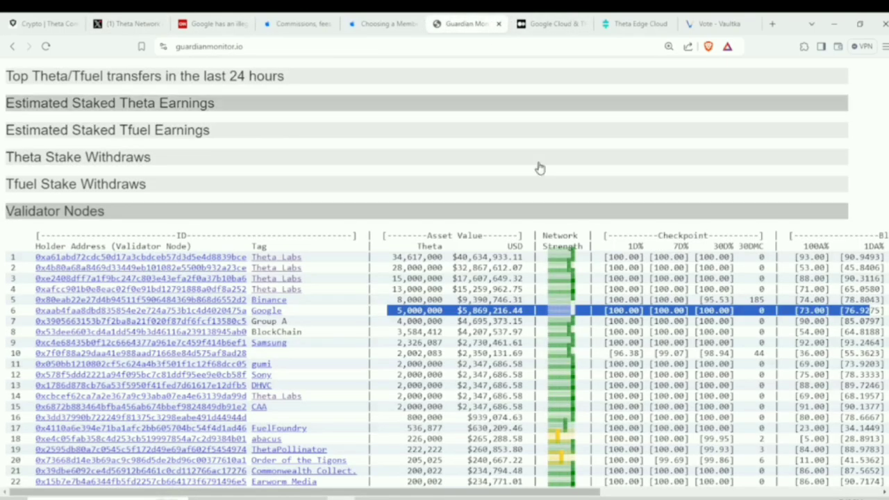
mouse_move(663, 250)
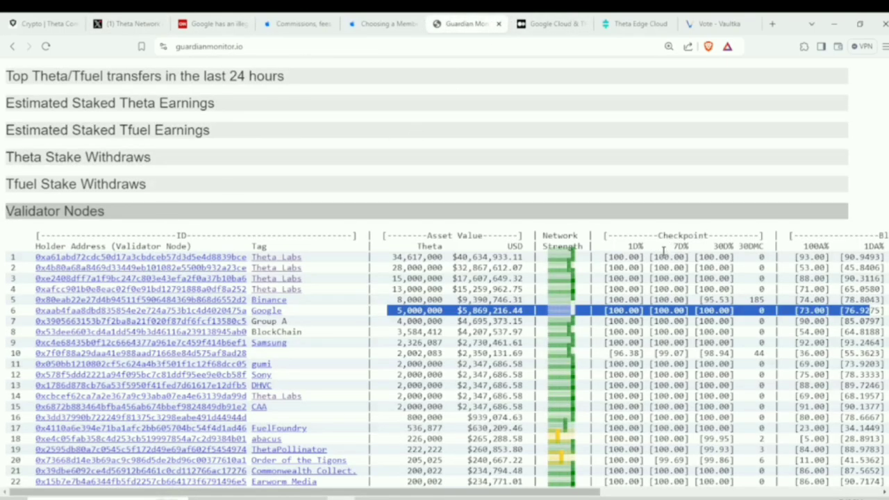
left_click(127, 23)
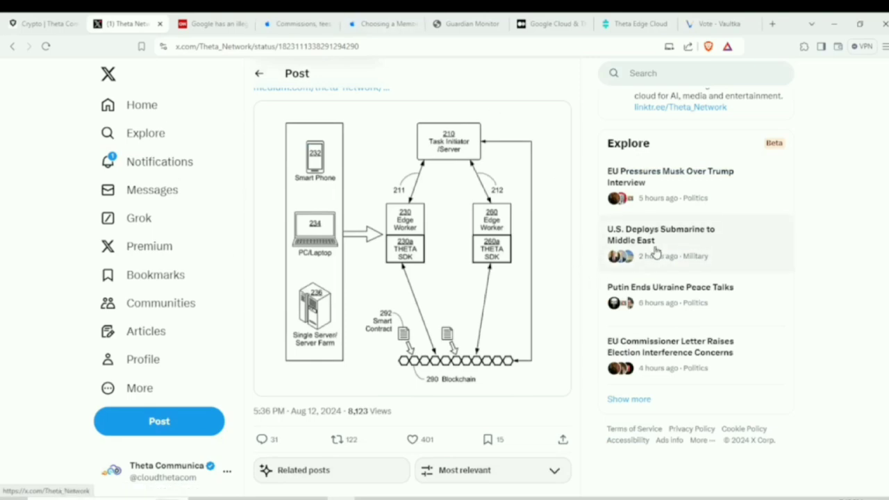
mouse_move(244, 226)
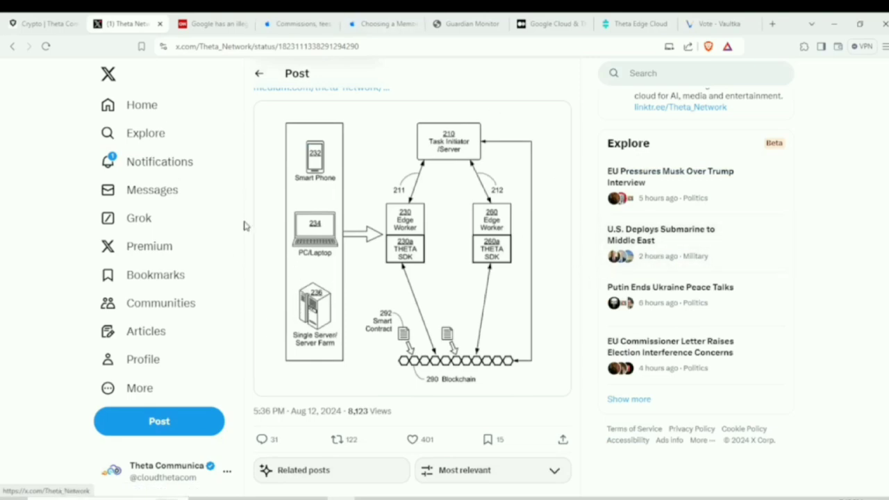
mouse_move(624, 307)
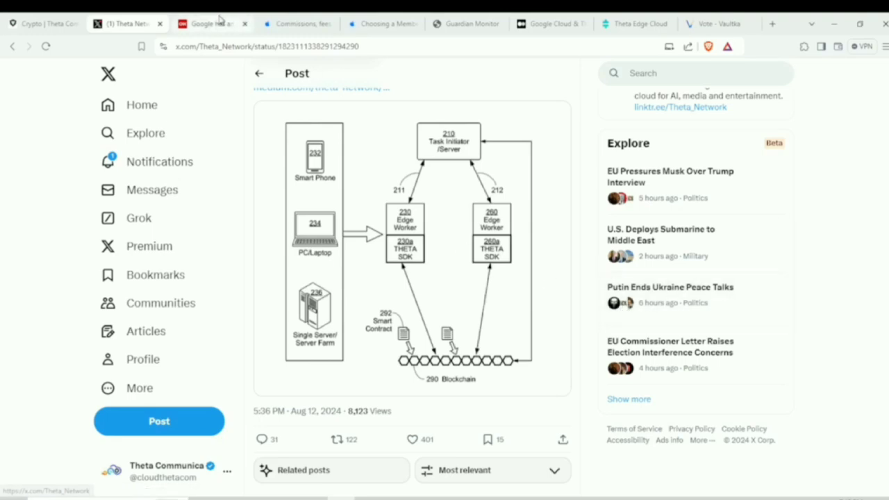
left_click(212, 23)
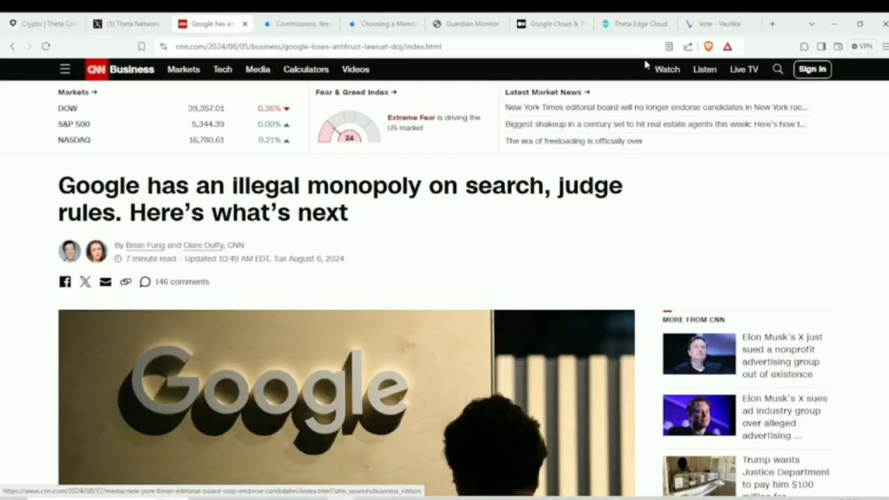
left_click(298, 23)
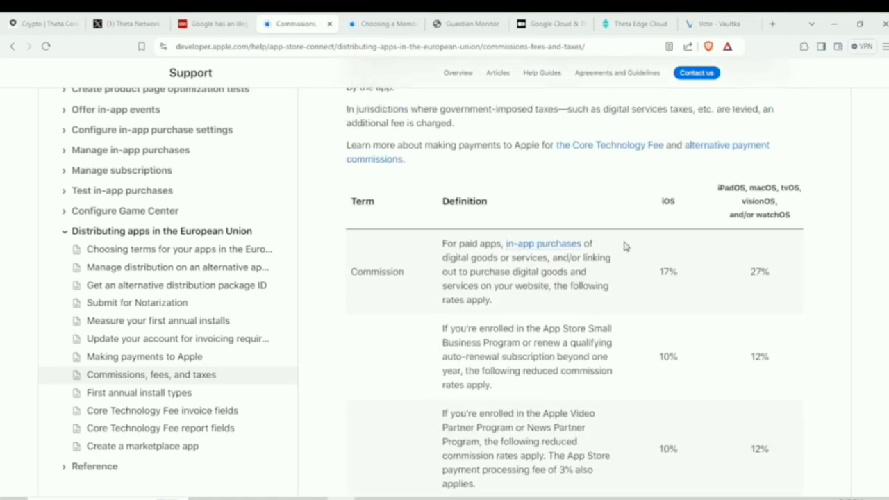
scroll("down", 3)
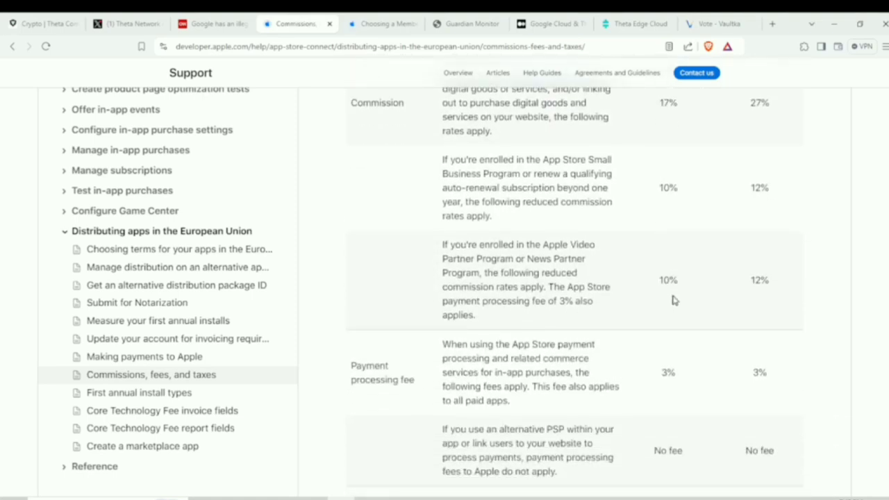
mouse_move(640, 324)
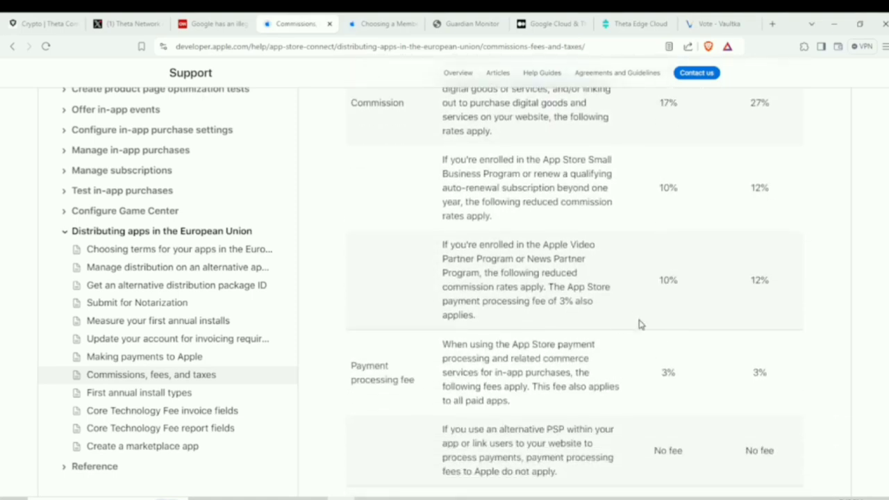
scroll("up", 3)
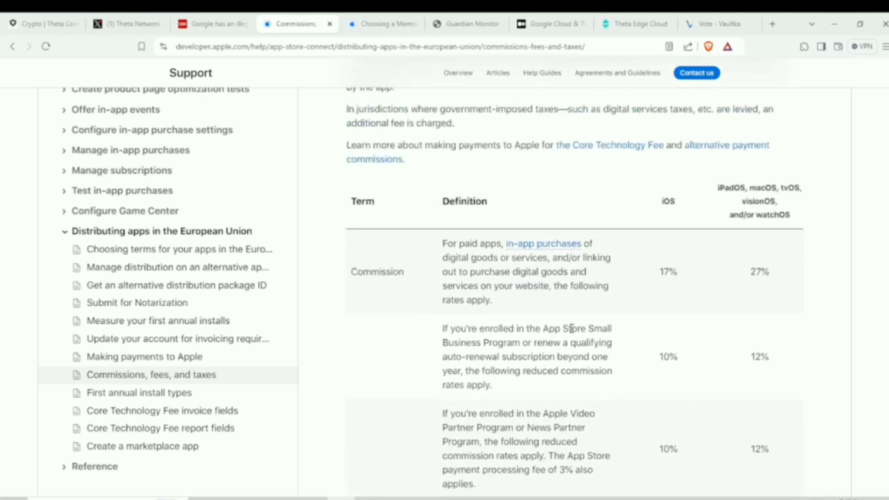
mouse_move(687, 303)
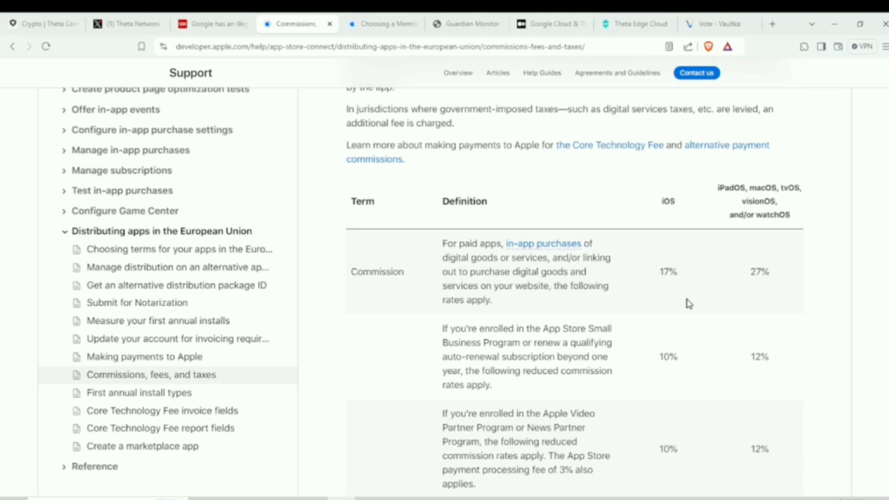
mouse_move(717, 290)
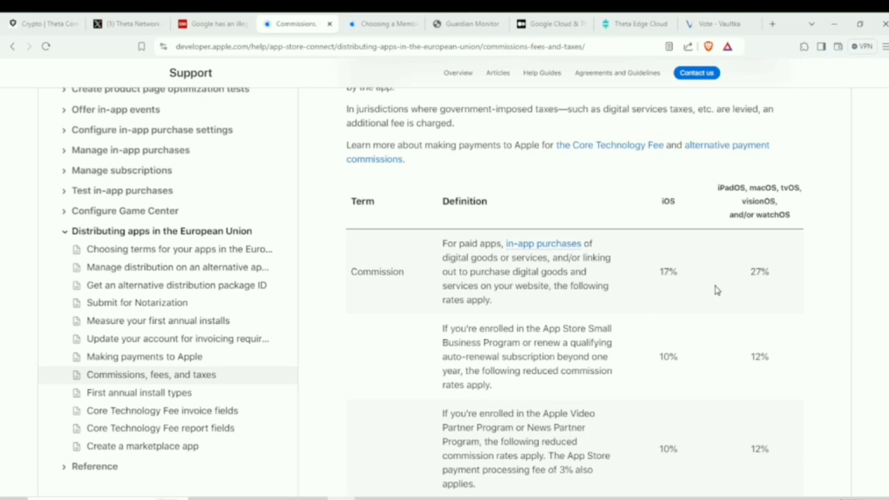
scroll("down", 3)
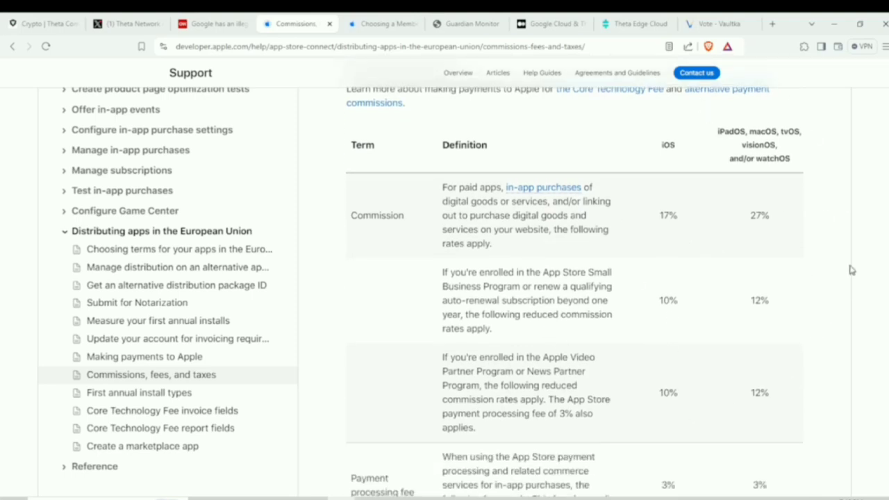
mouse_move(814, 307)
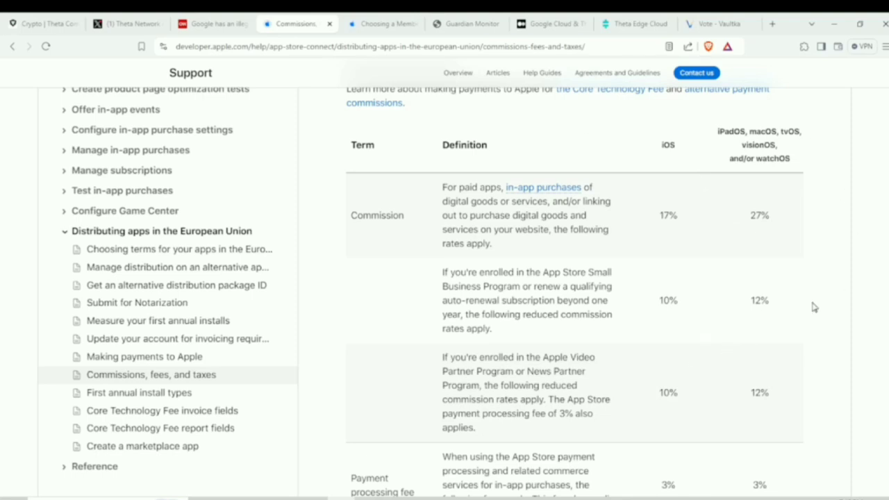
mouse_move(645, 236)
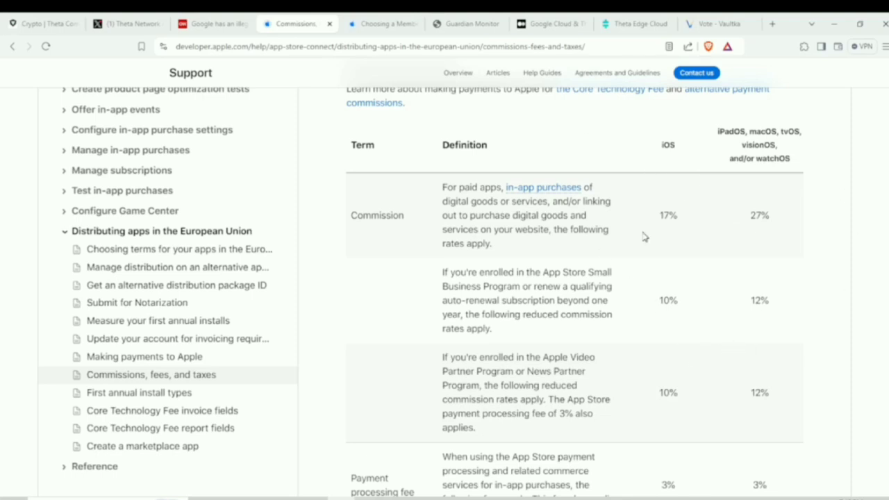
scroll("up", 3)
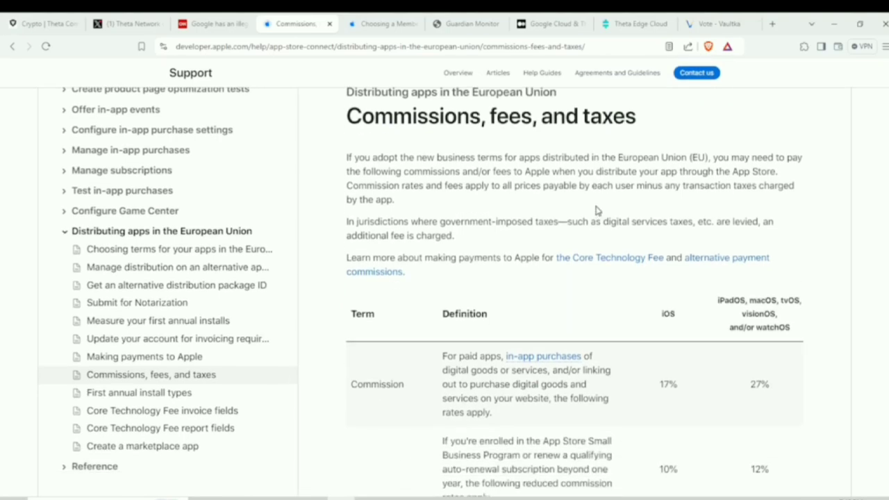
mouse_move(445, 248)
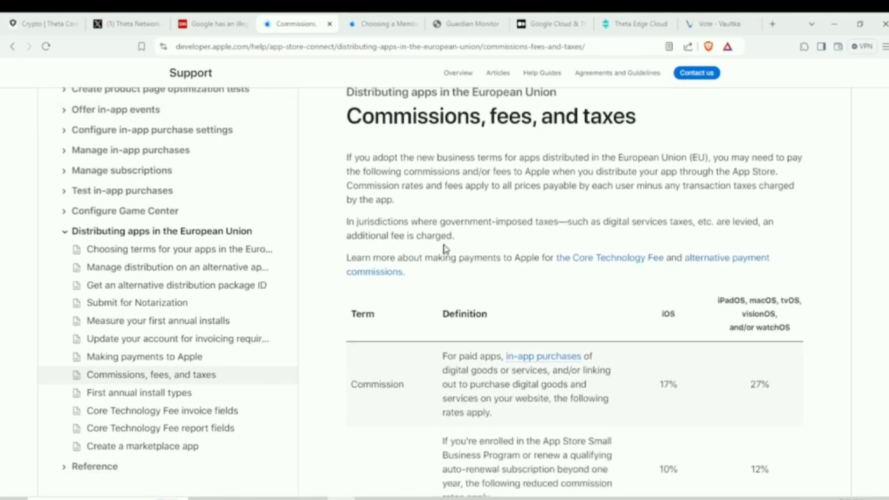
mouse_move(488, 218)
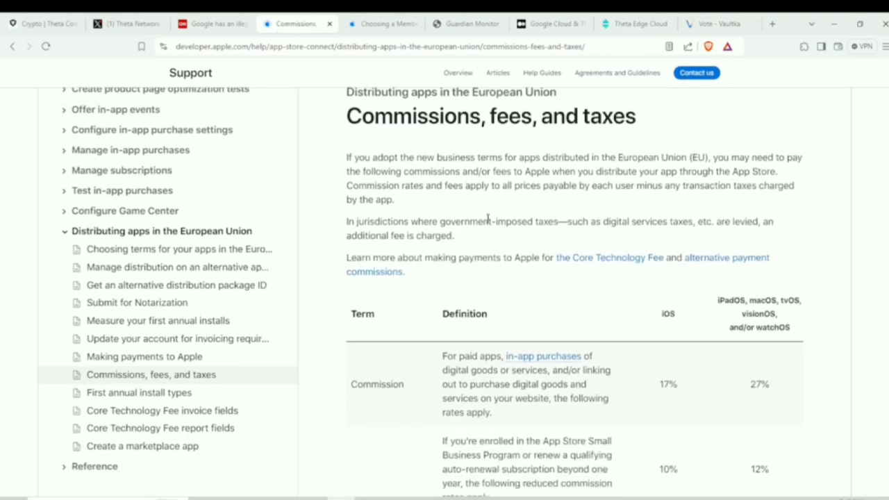
mouse_move(688, 405)
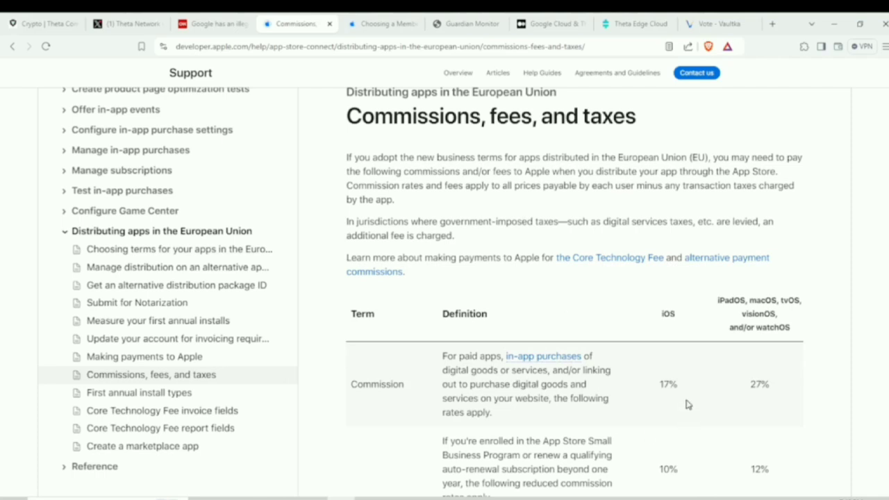
mouse_move(768, 413)
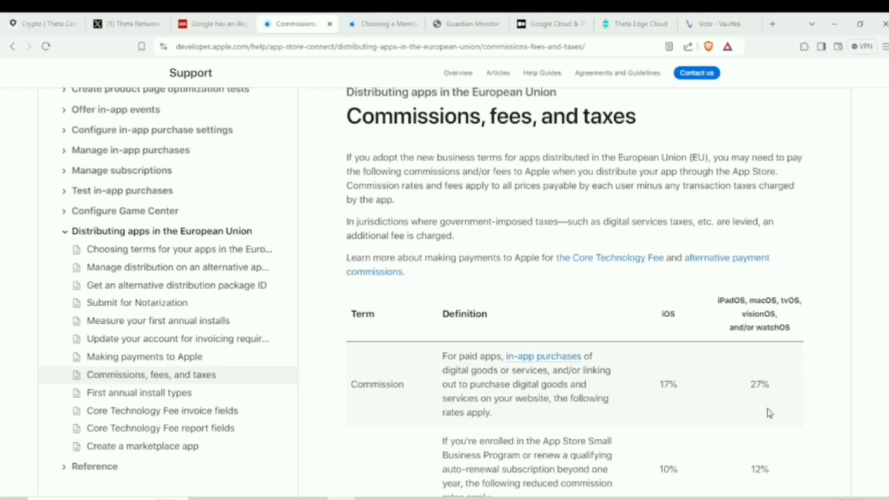
scroll("down", 3)
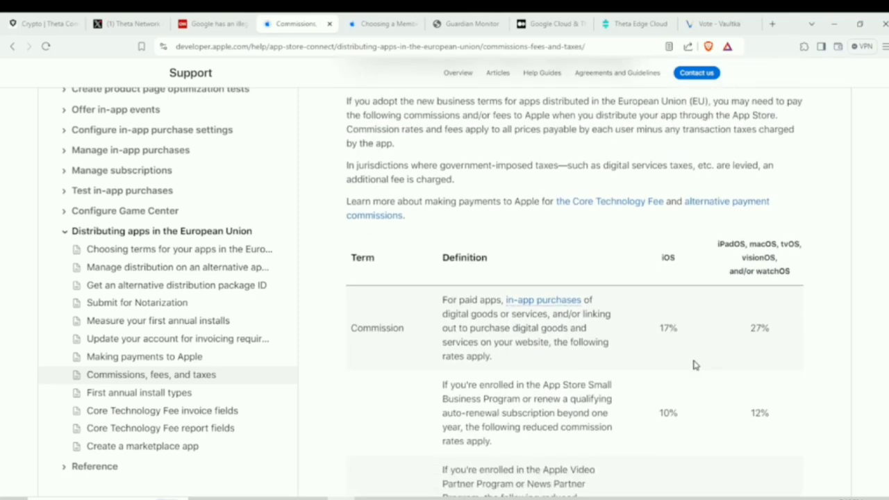
scroll("down", 3)
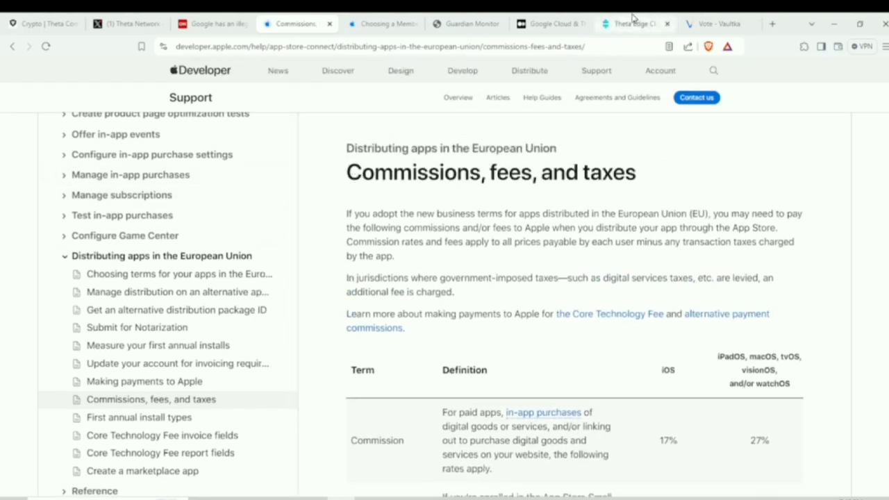
View the Theta EdgeCloud AI Showcase chatbot demo, then return to the X patent post.
left_click(632, 23)
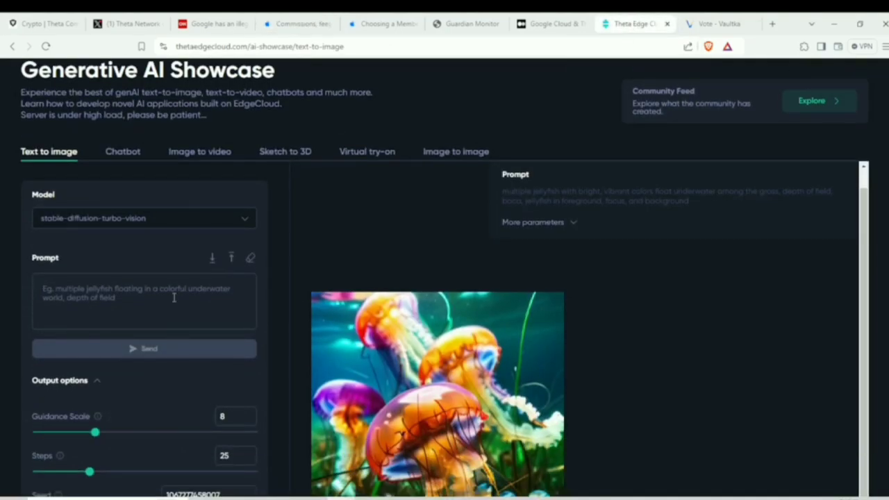
left_click(123, 151)
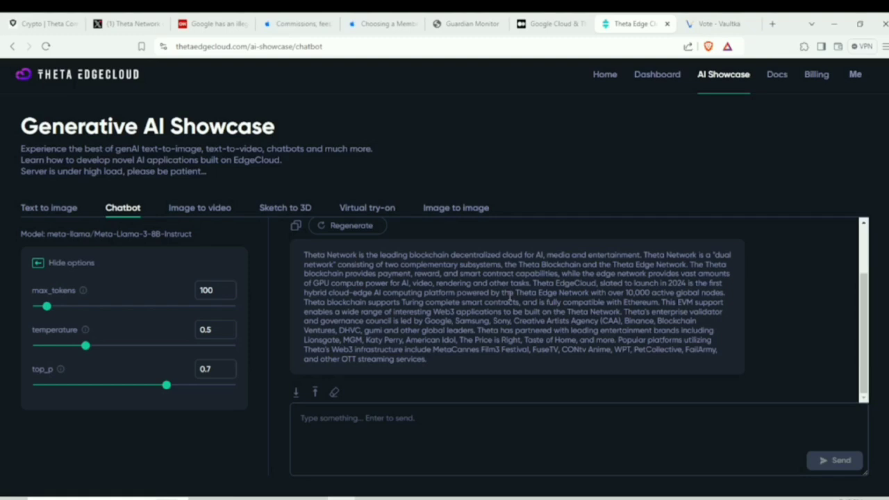
mouse_move(454, 210)
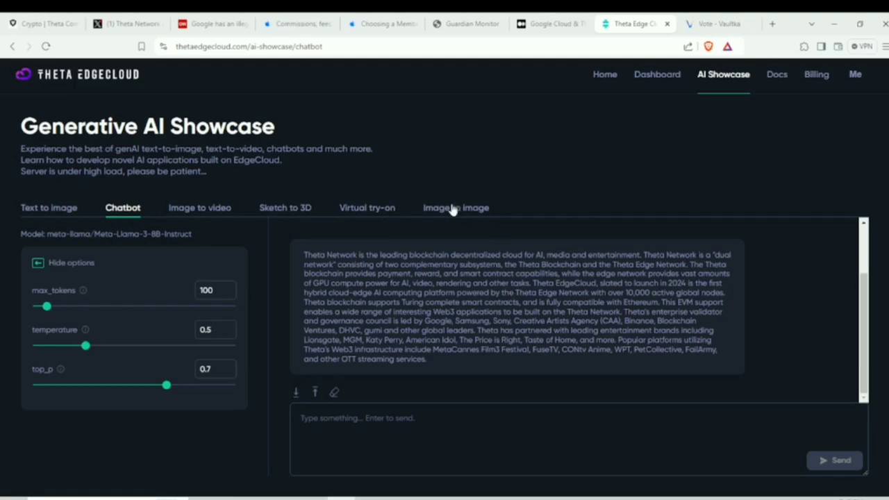
mouse_move(340, 207)
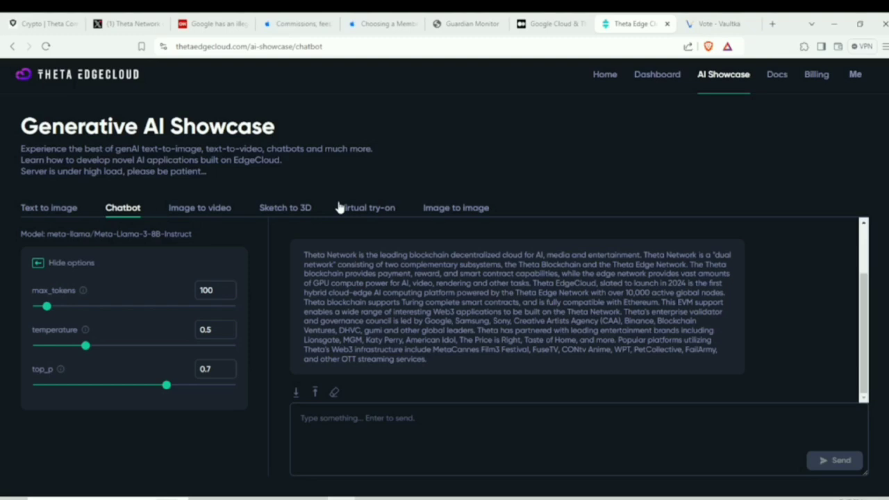
mouse_move(340, 146)
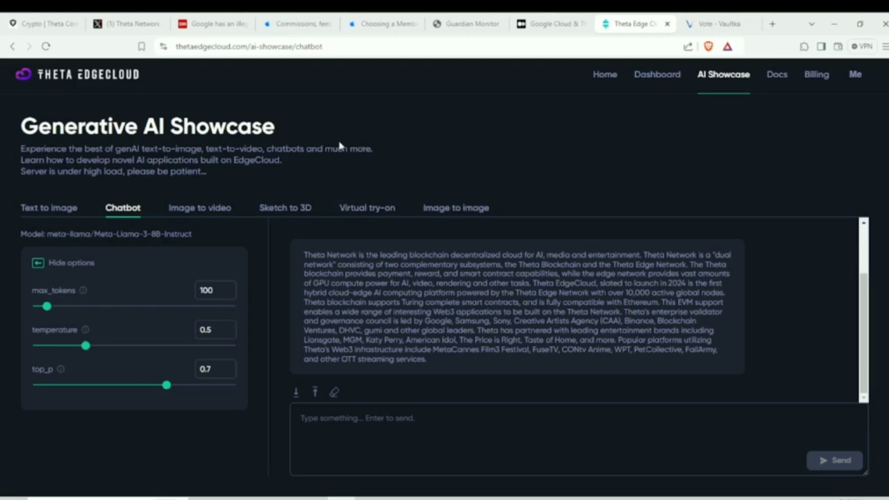
left_click(125, 23)
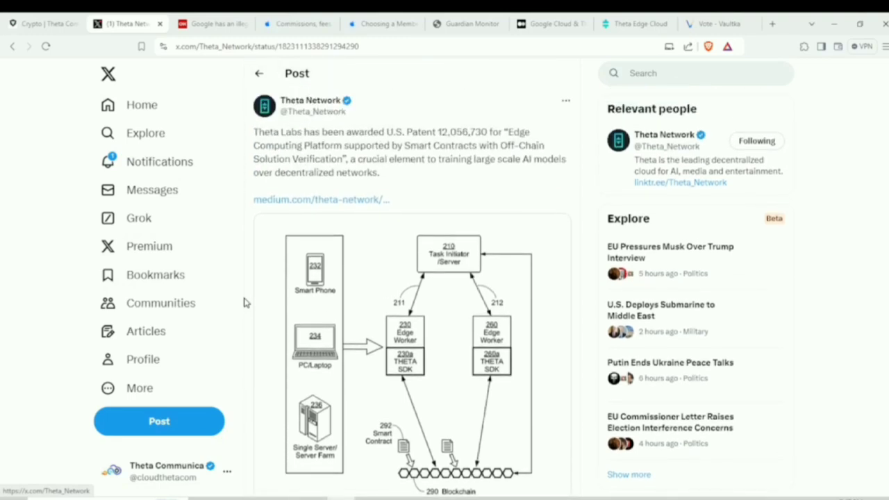
scroll("down", 3)
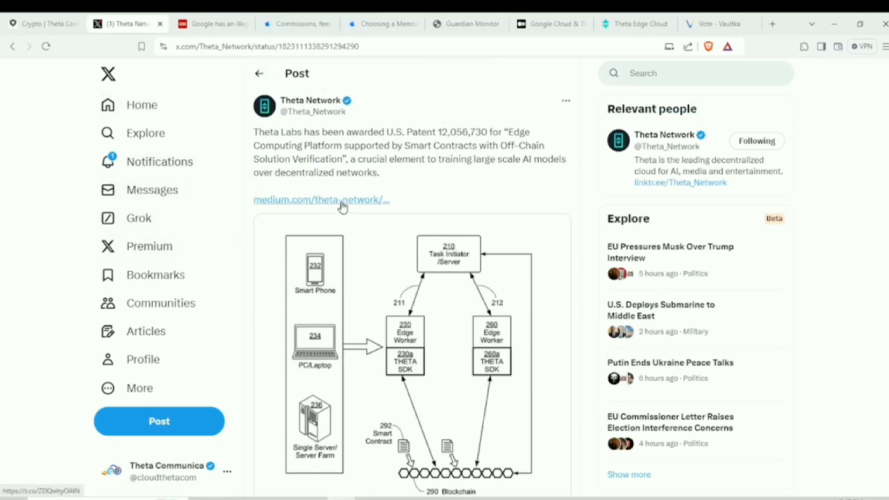
mouse_move(341, 201)
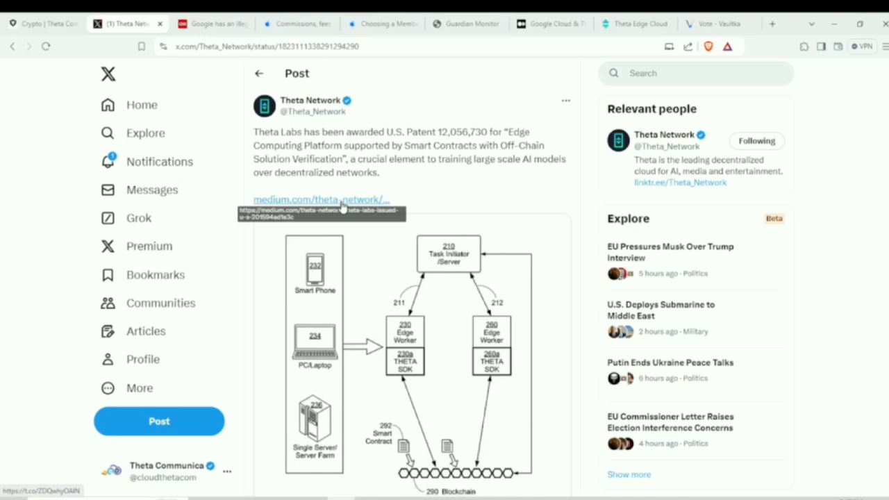
mouse_move(250, 289)
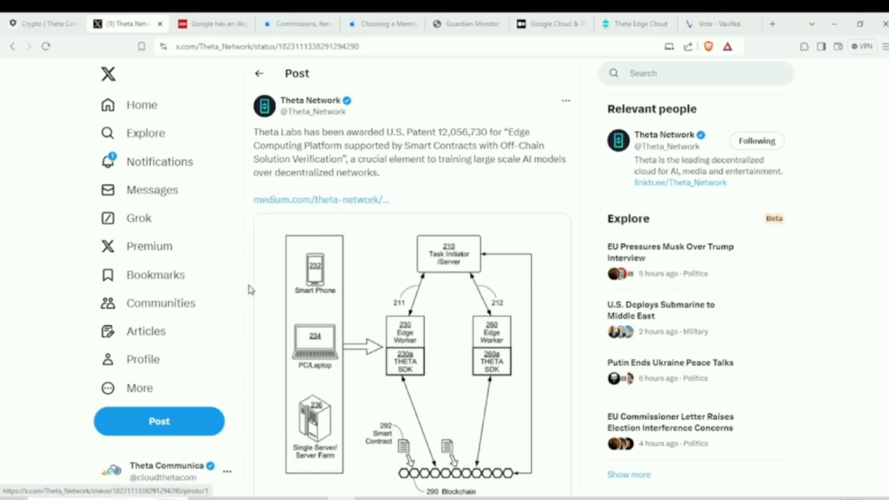
mouse_move(311, 243)
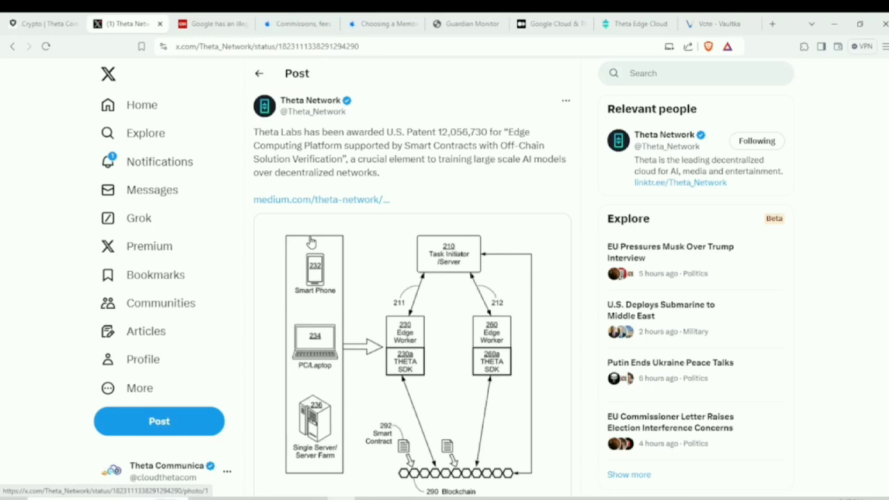
mouse_move(538, 252)
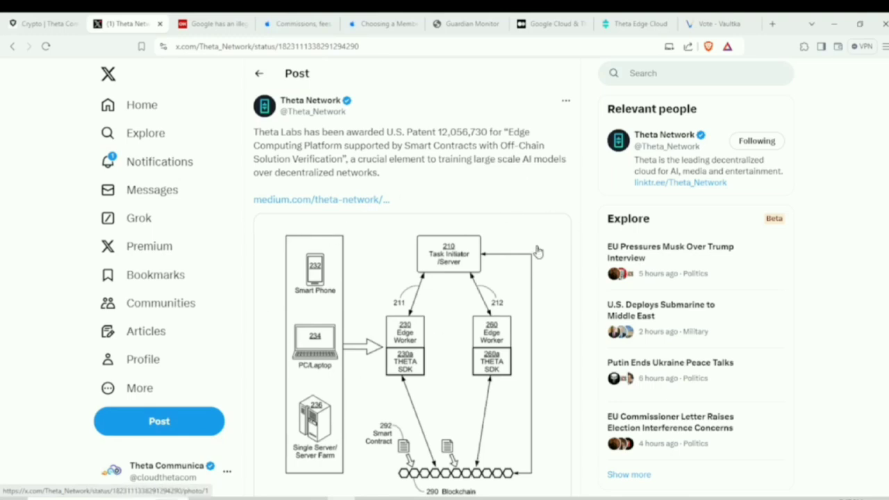
mouse_move(532, 234)
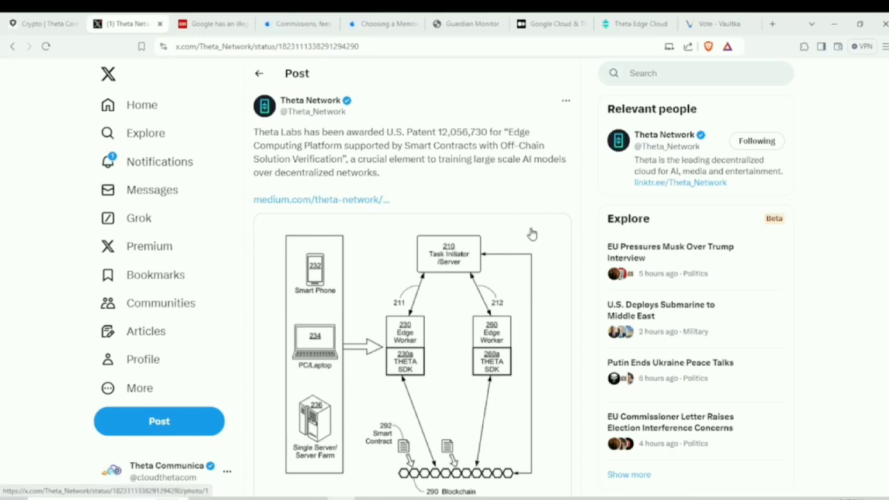
mouse_move(548, 267)
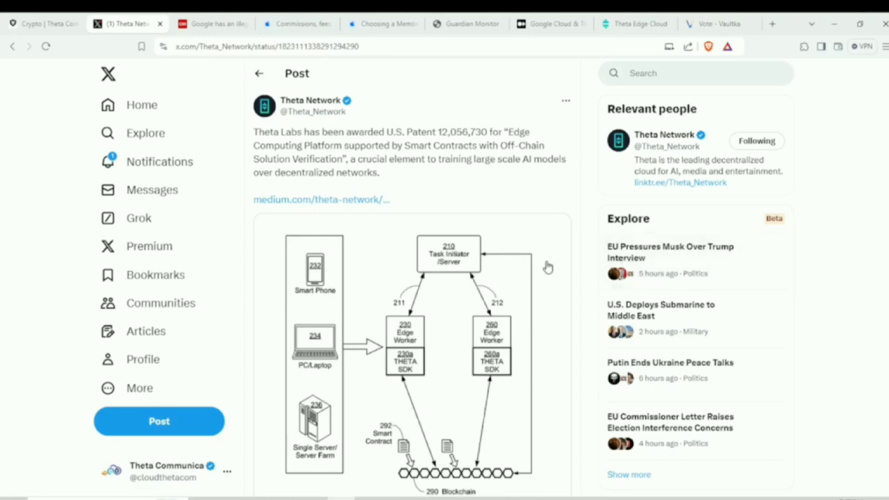
mouse_move(253, 245)
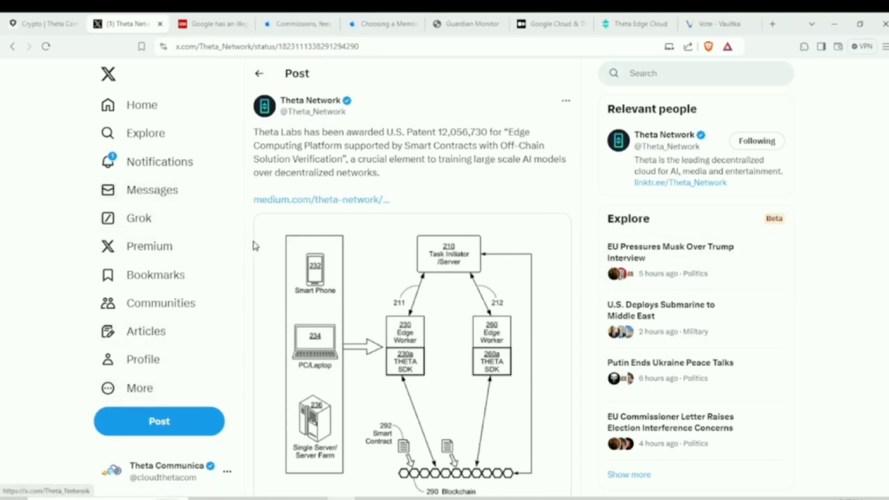